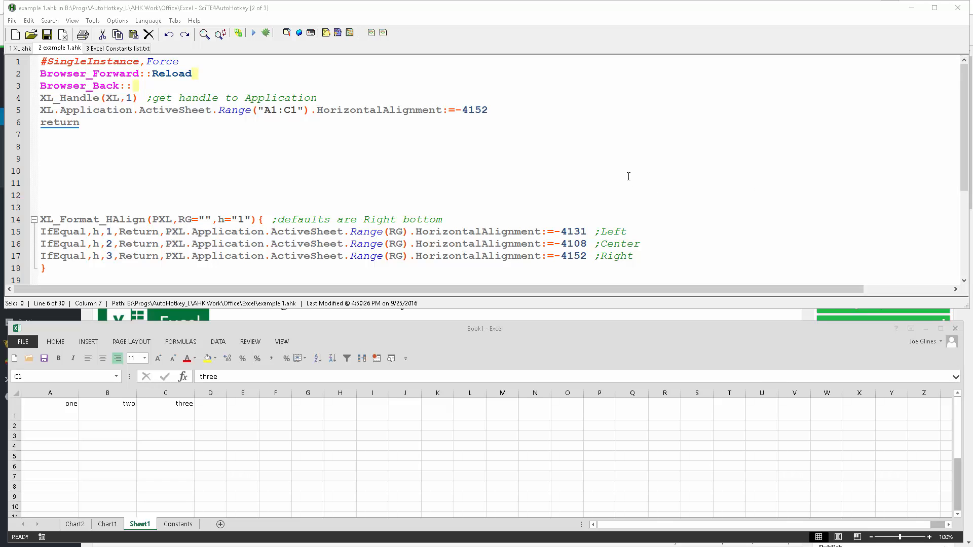
mouse_move(627, 156)
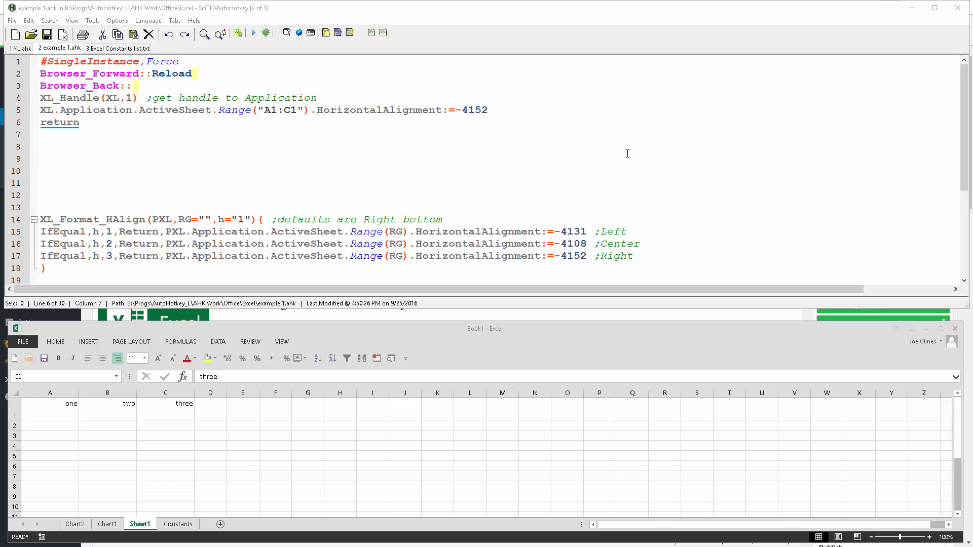
mouse_move(605, 150)
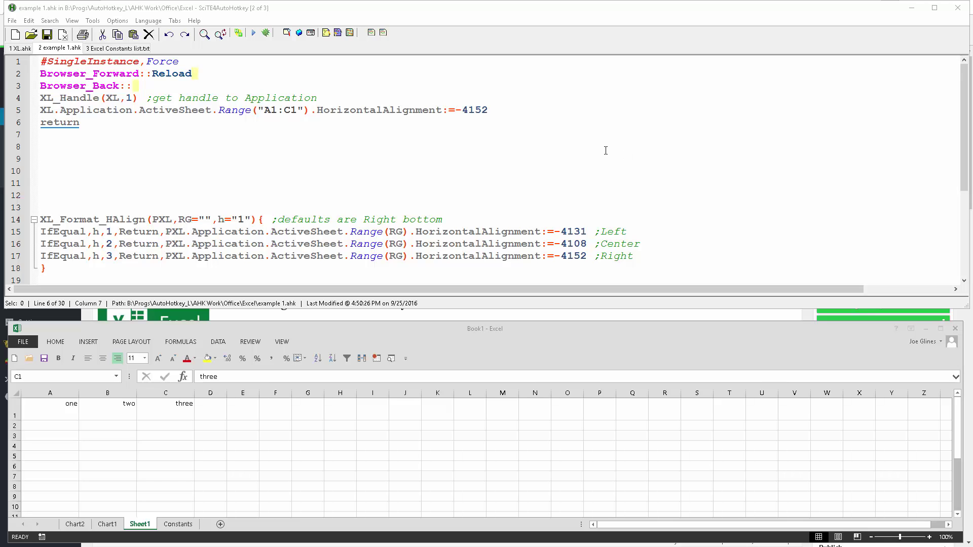
mouse_move(526, 174)
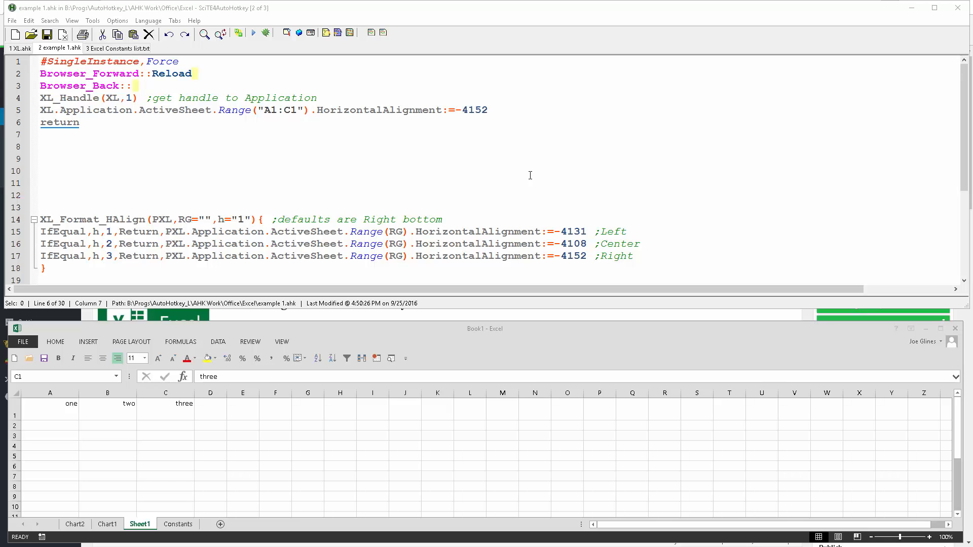
mouse_move(549, 176)
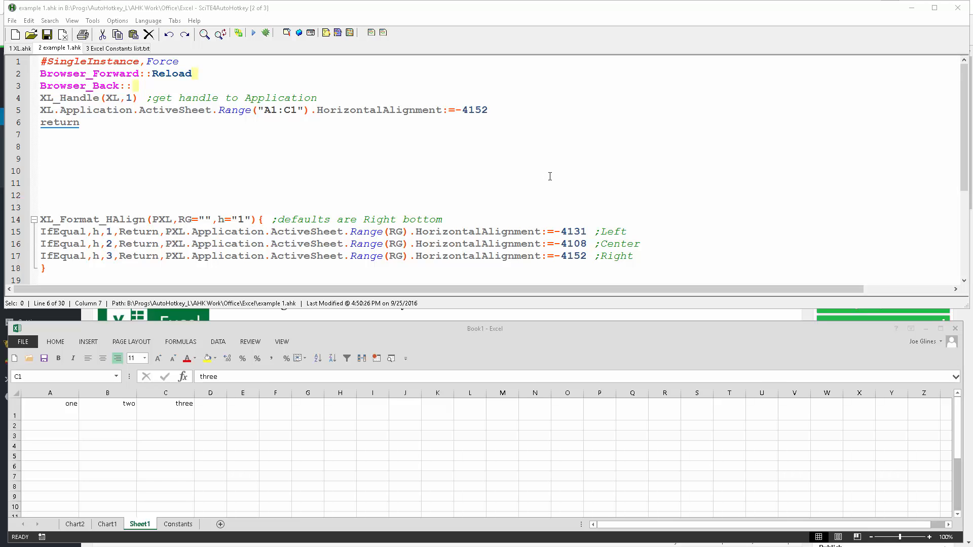
mouse_move(452, 182)
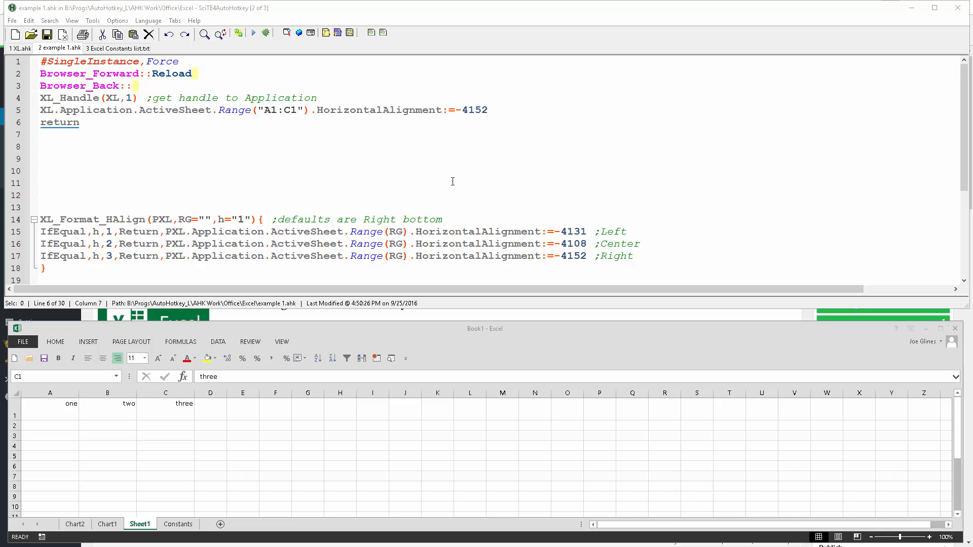
mouse_move(390, 103)
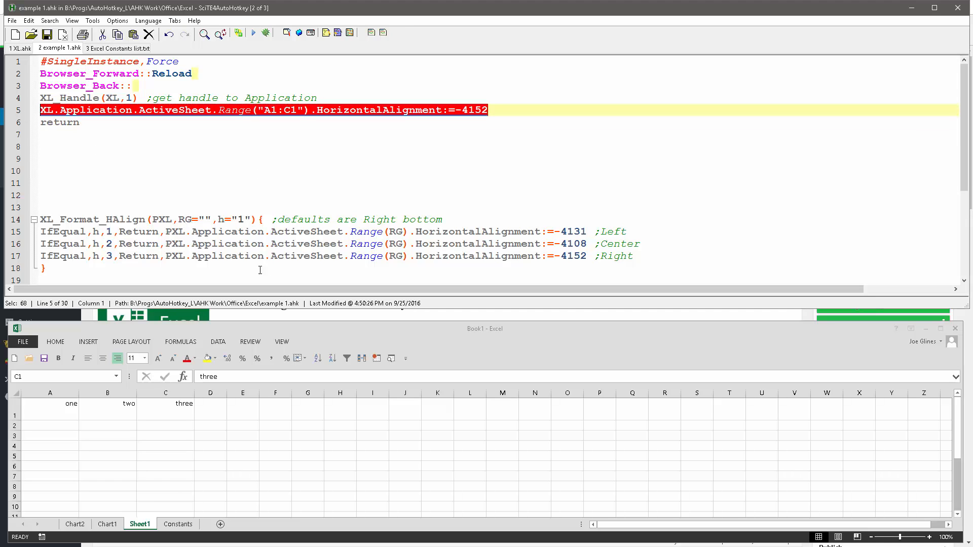
Step: Delete the XL_Format_HAlign function block (lines 14–18) below the return line
left_click(182, 256)
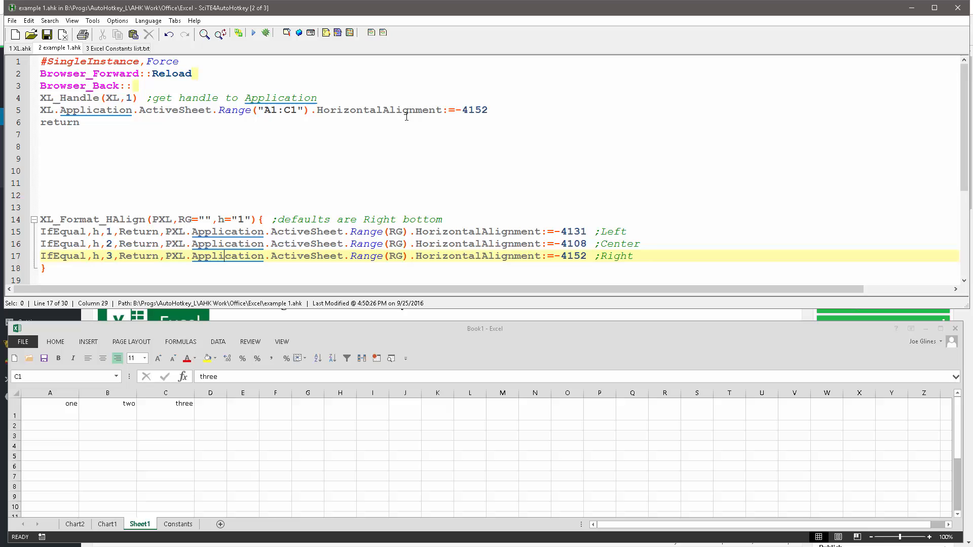
mouse_move(454, 103)
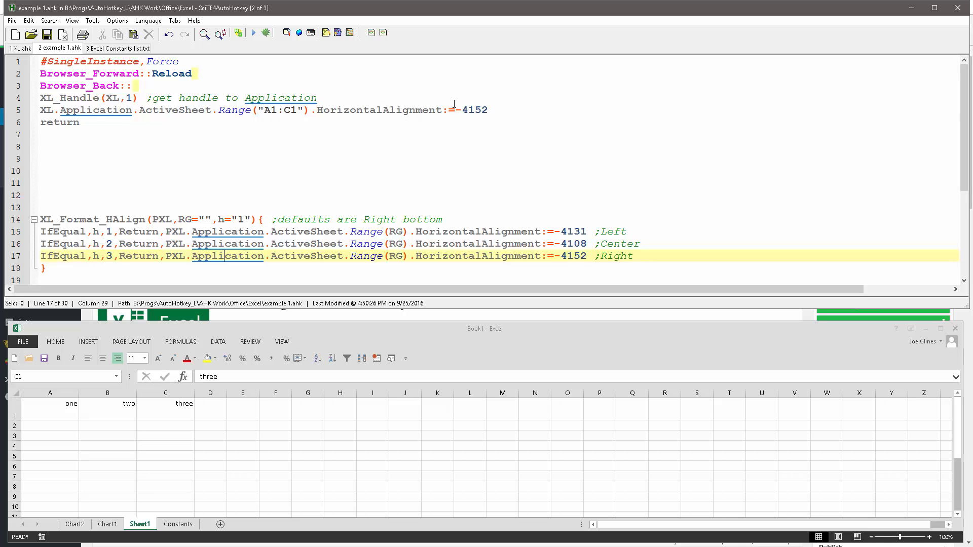
double_click(474, 110)
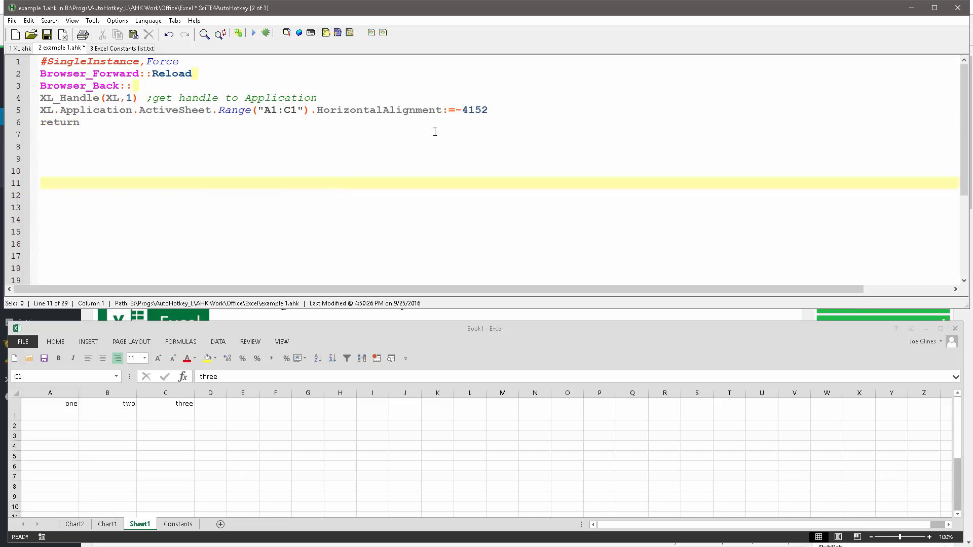
Step: Save example 1.ahk so the A1:C1 right-alignment script can run against Excel
key("Ctrl+s")
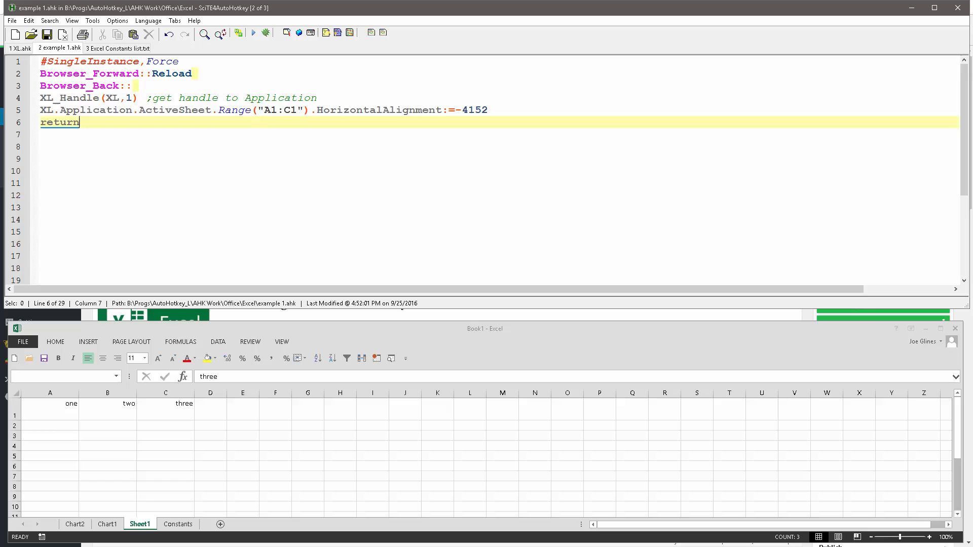
mouse_move(784, 218)
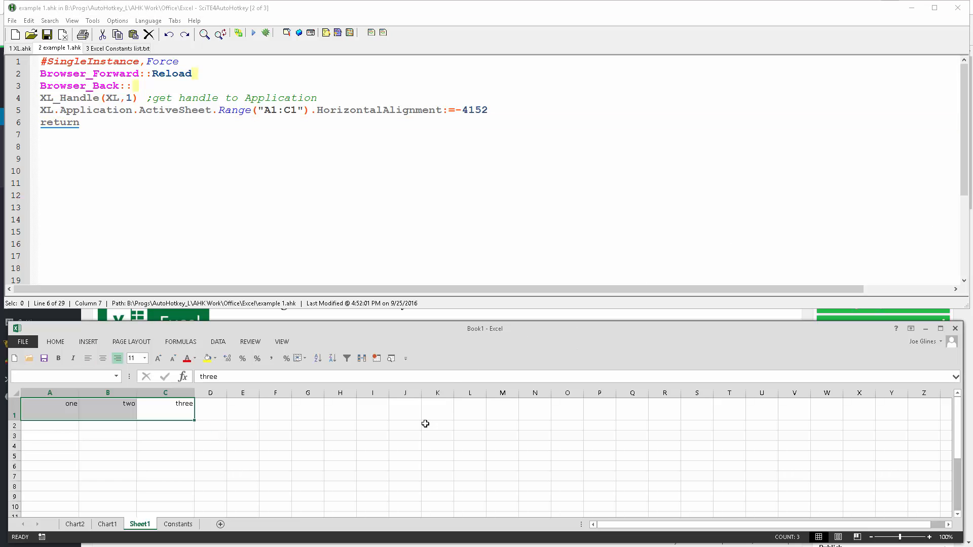
Step: Deselect A1:C1 via cell K2 and briefly show the View ribbon options
left_click(437, 427)
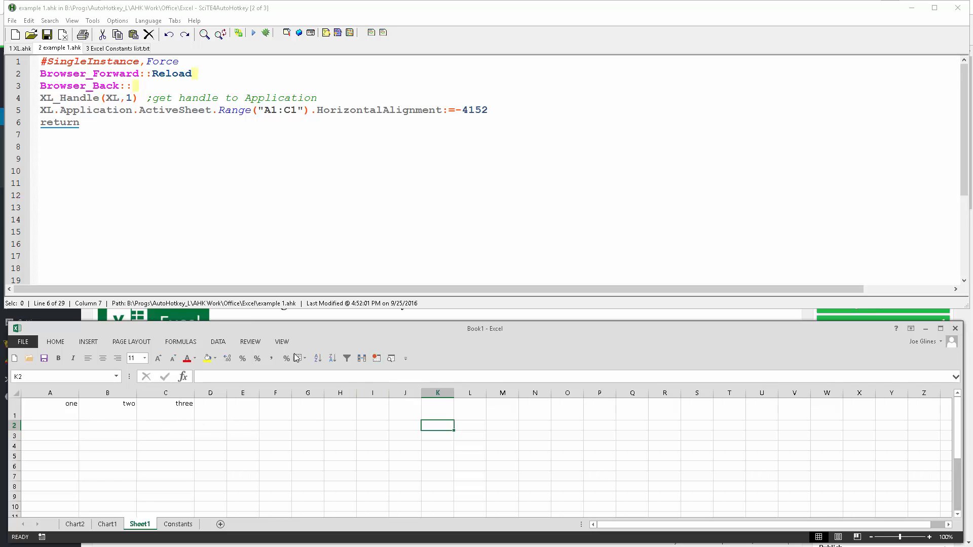
left_click(282, 342)
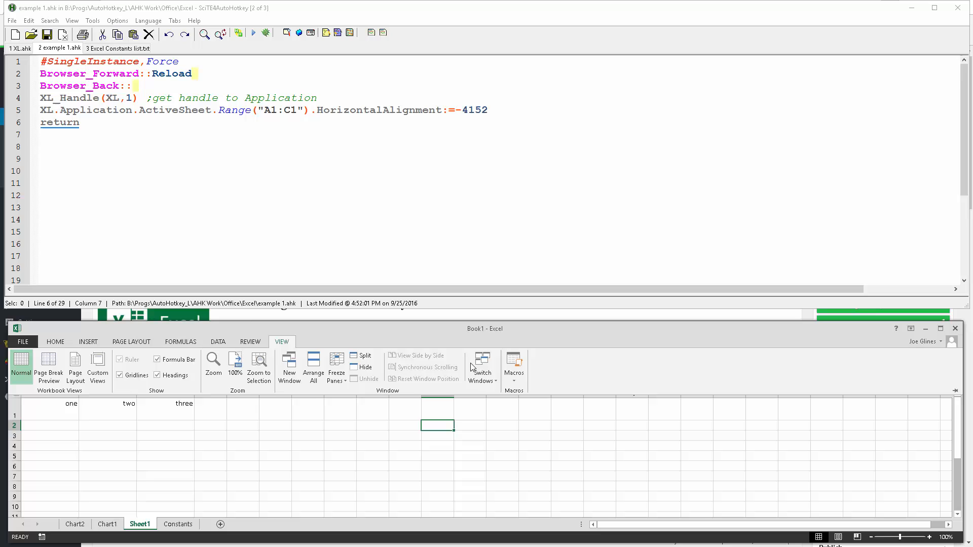
left_click(514, 365)
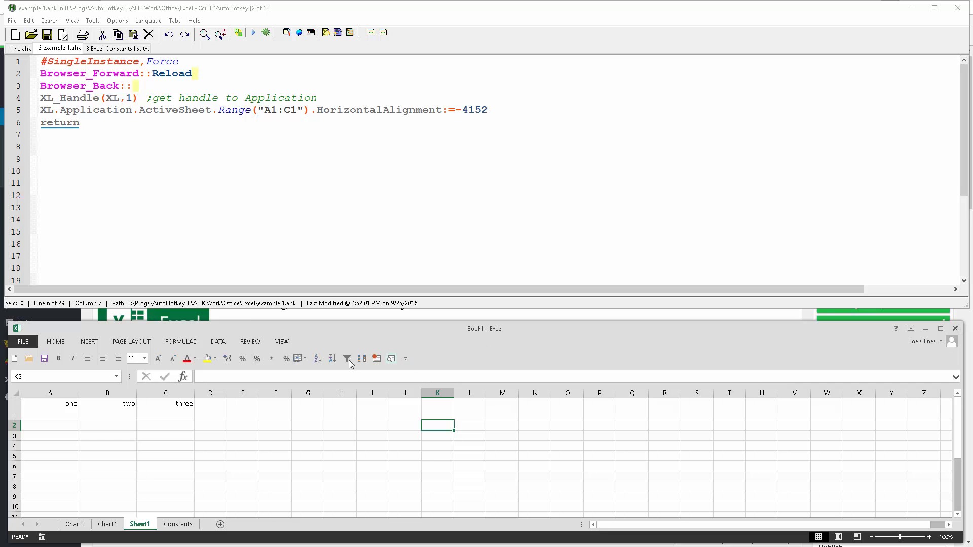
mouse_move(377, 358)
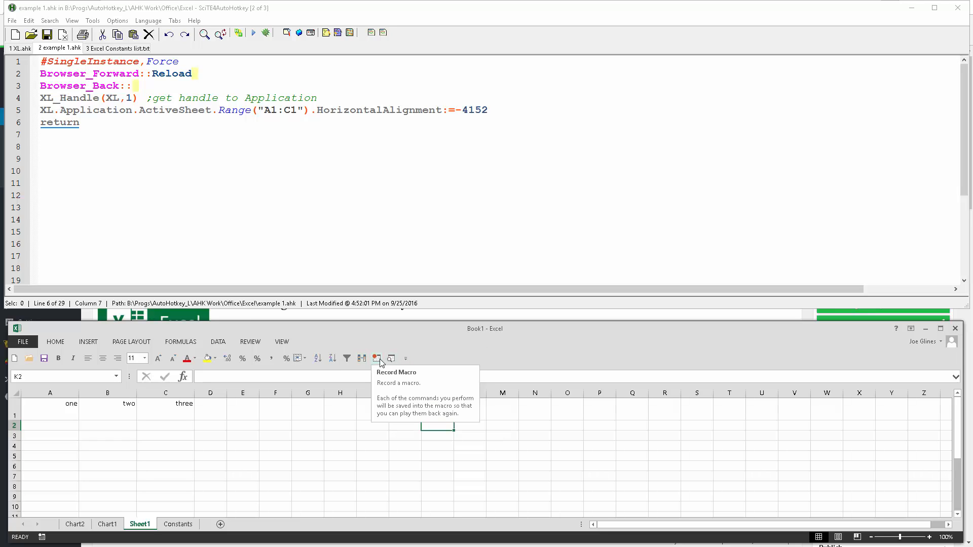
mouse_move(305, 359)
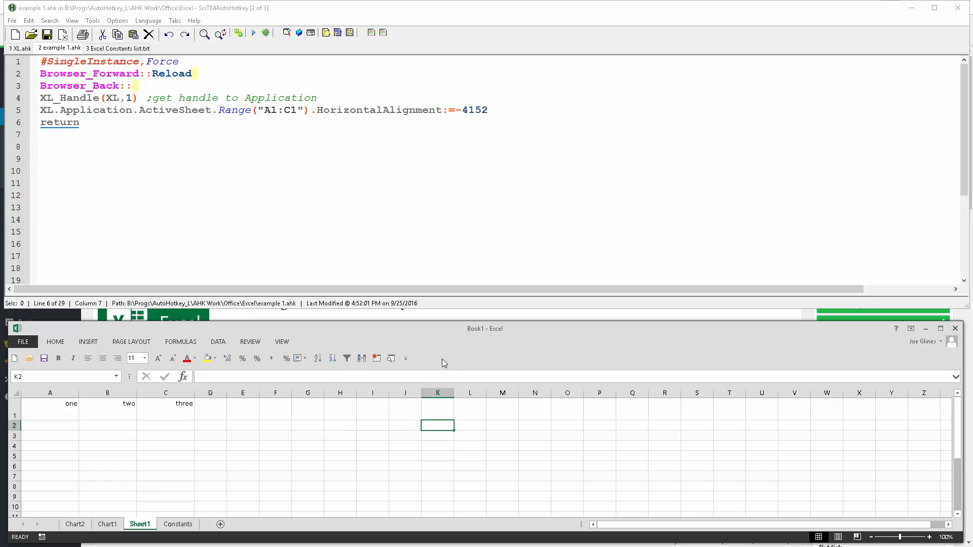
mouse_move(214, 409)
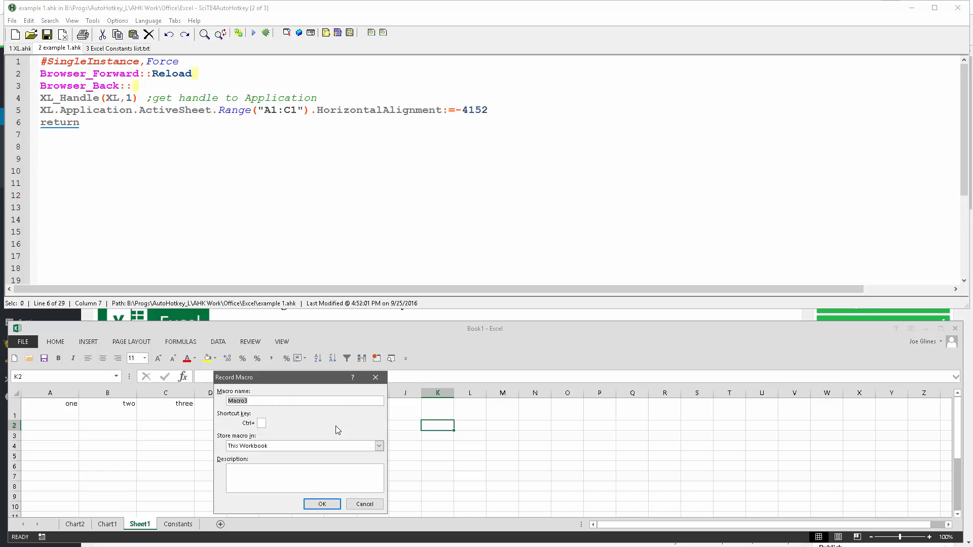
Step: Start recording the macro and left-align cells A1:C1 reading one, two, three
left_click(323, 505)
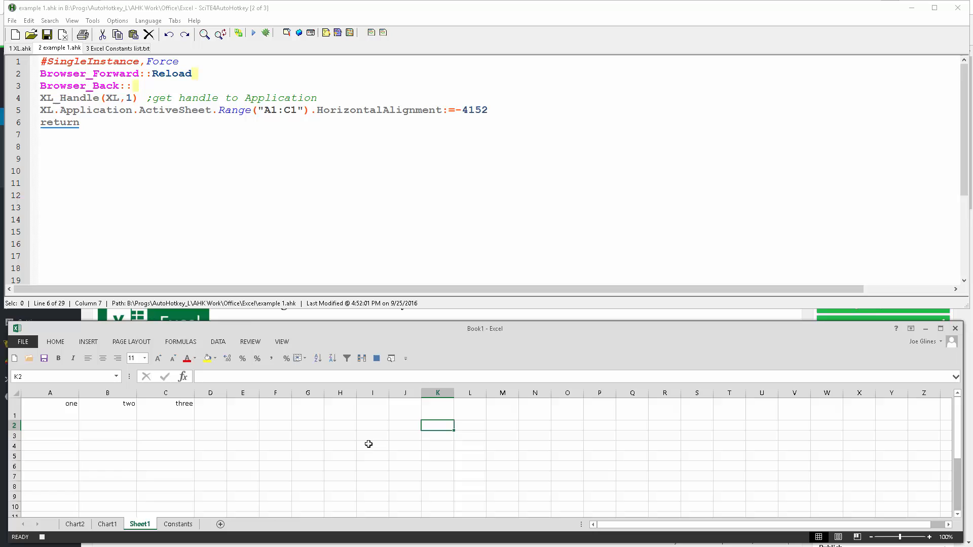
mouse_move(376, 358)
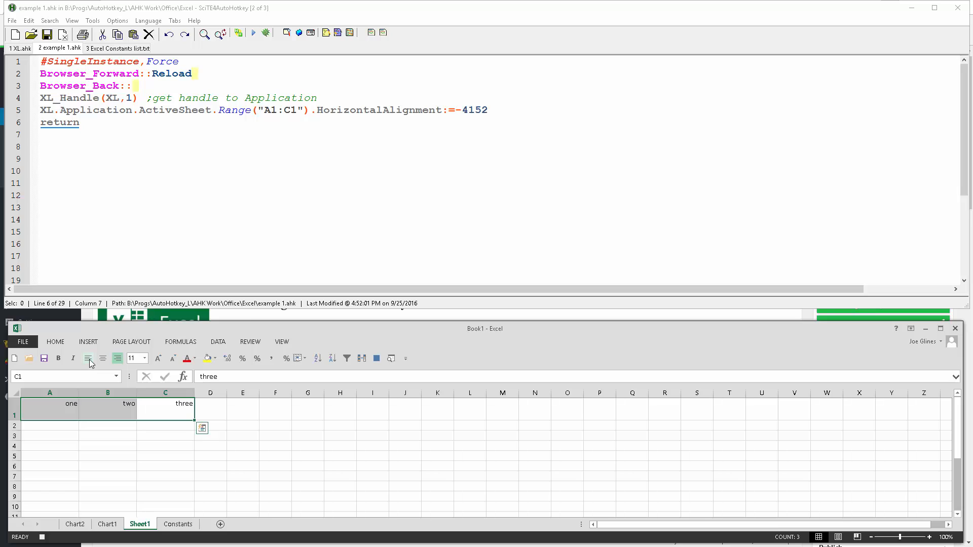
left_click(87, 359)
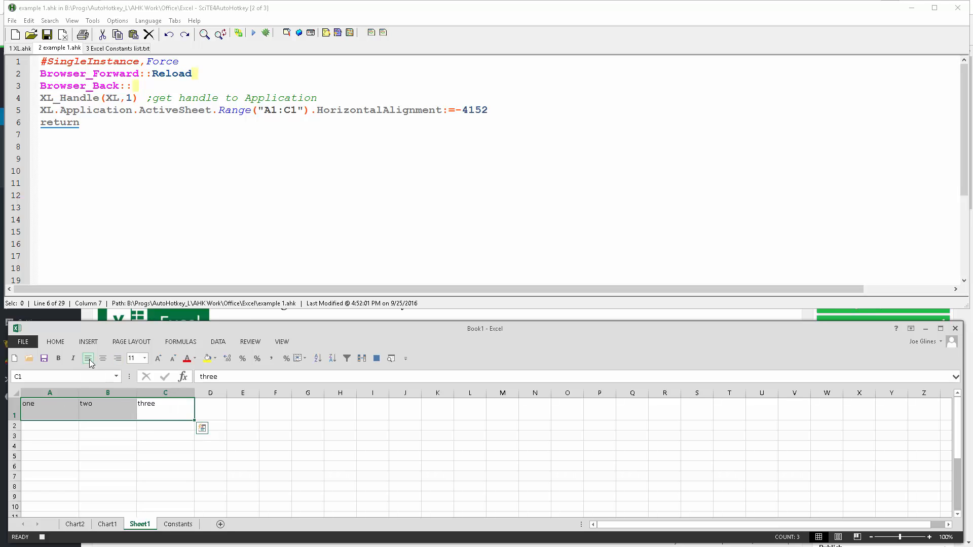
mouse_move(222, 376)
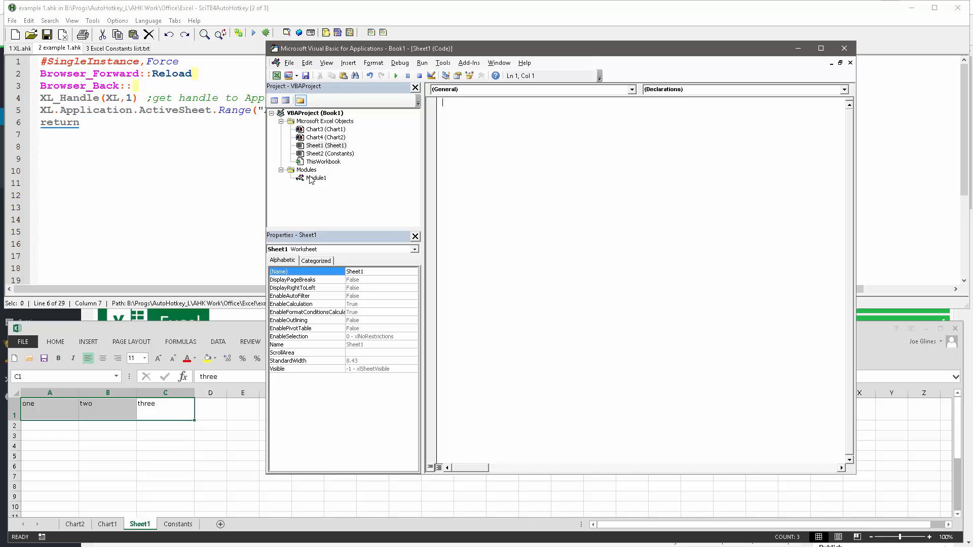
Step: Show Module1's recorded Macro3 and select its xlLeft HorizontalAlignment constant
double_click(315, 177)
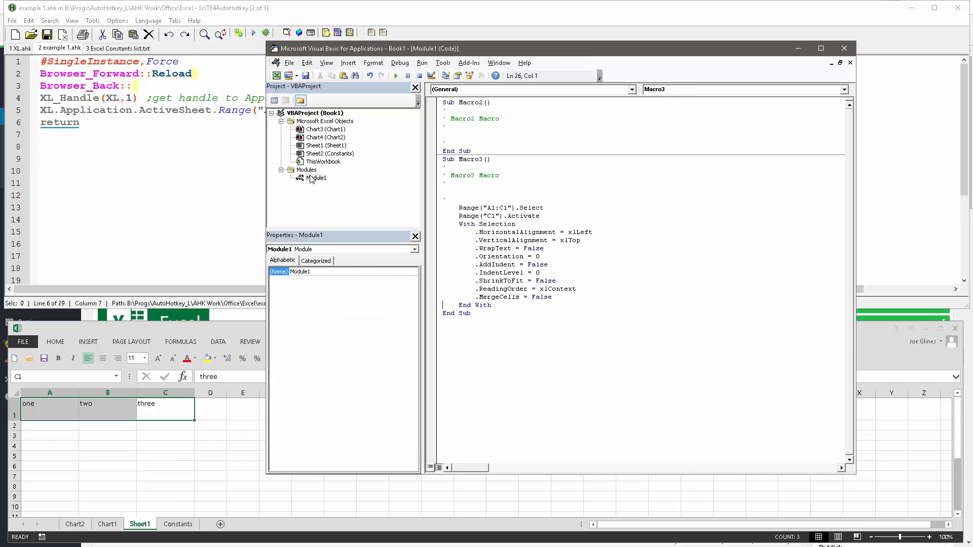
left_click(608, 269)
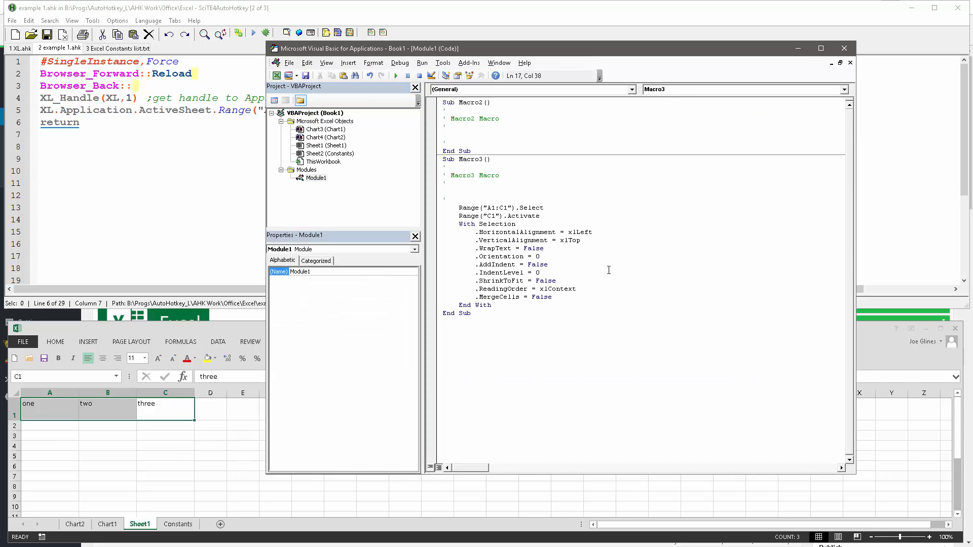
mouse_move(599, 271)
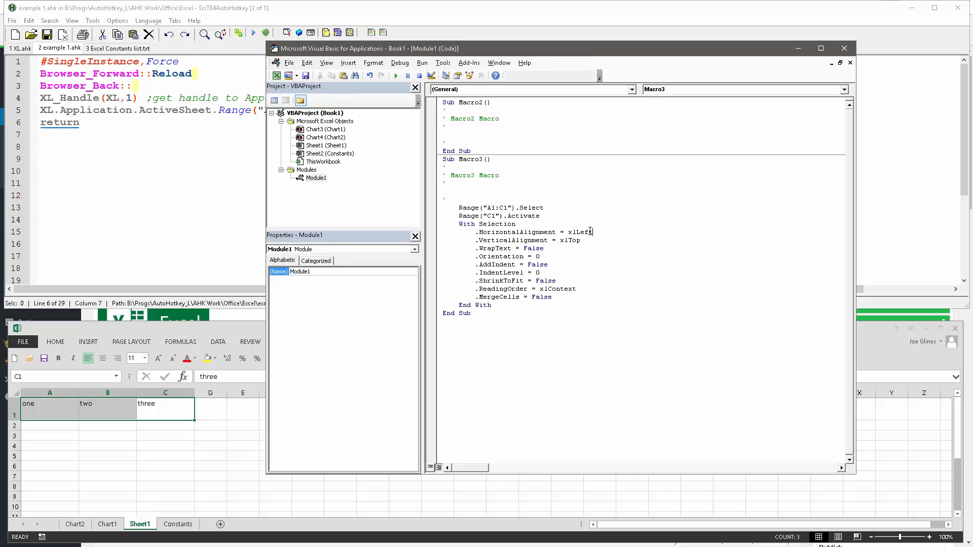
double_click(578, 231)
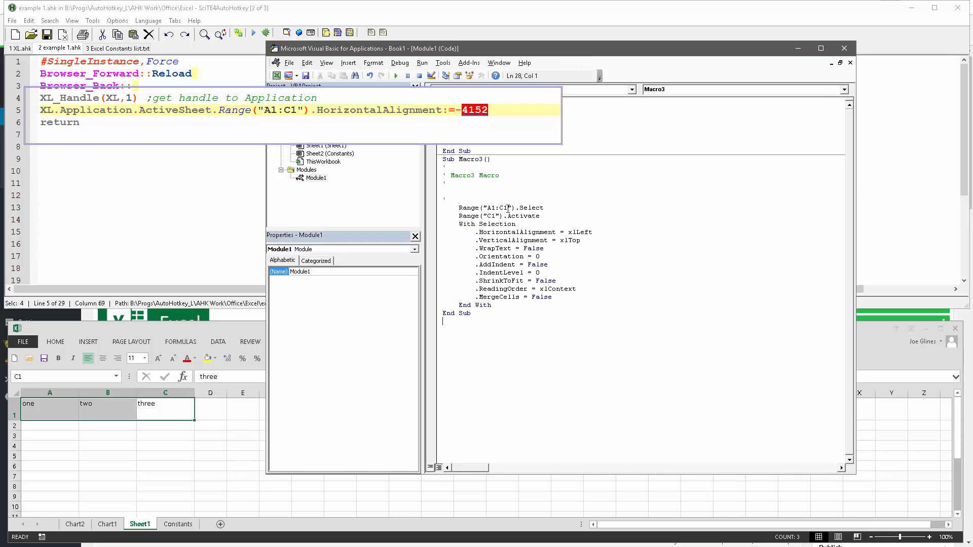
mouse_move(259, 116)
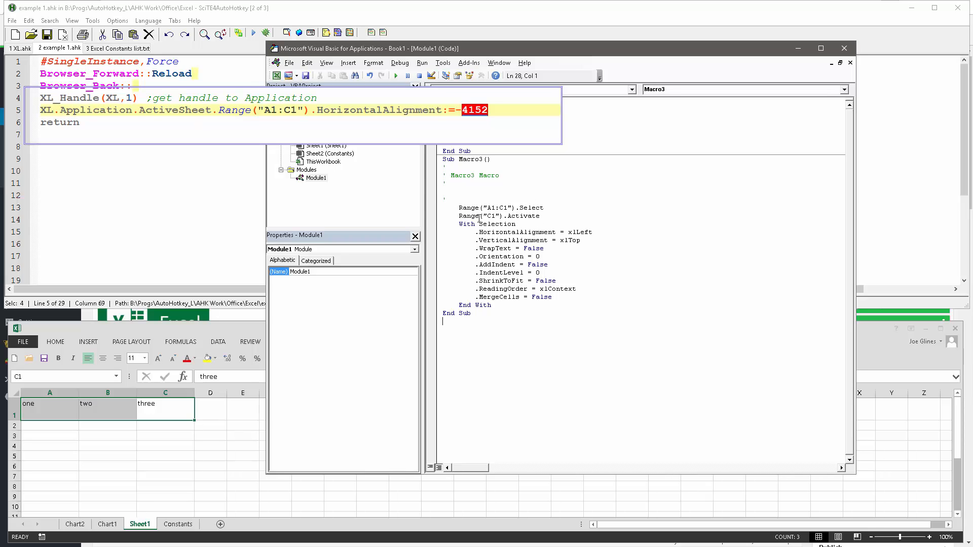
mouse_move(521, 231)
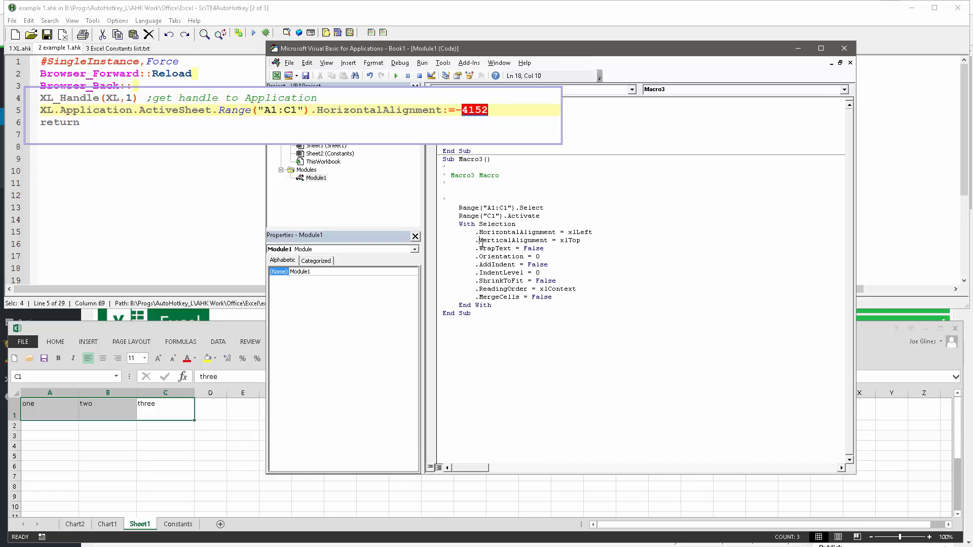
mouse_move(472, 240)
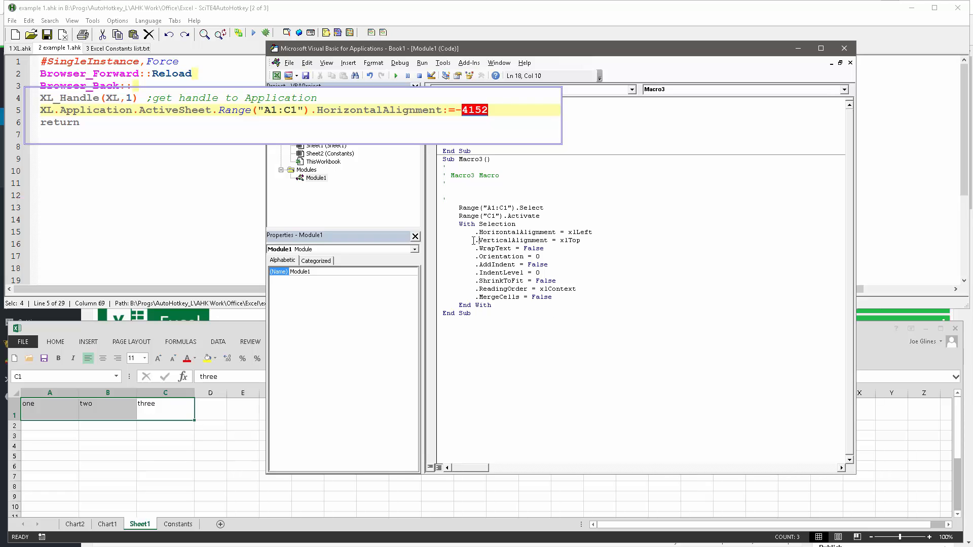
Step: Remove the .VerticalAlignment through .MergeCells lines, keeping only HorizontalAlignment = xlLeft
left_click_drag(475, 240, 552, 289)
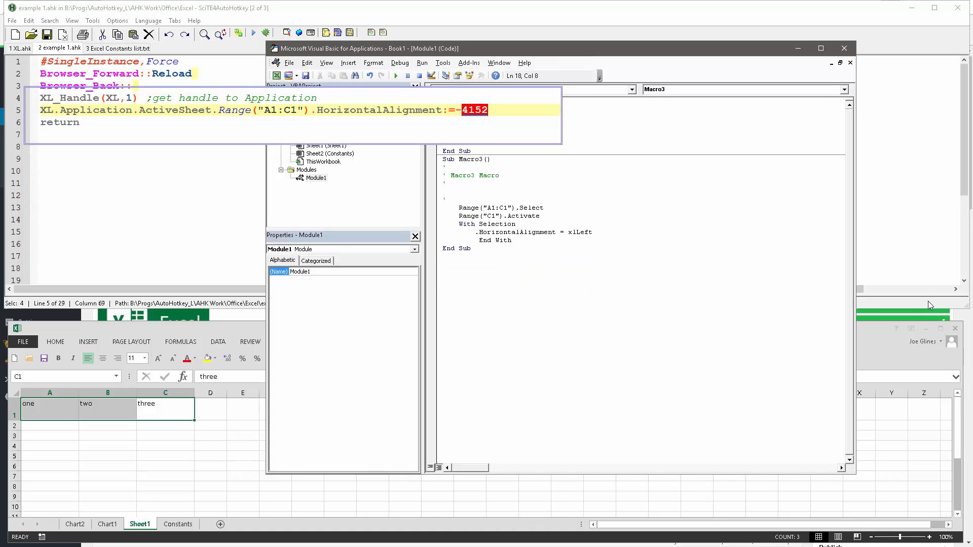
left_click(573, 232)
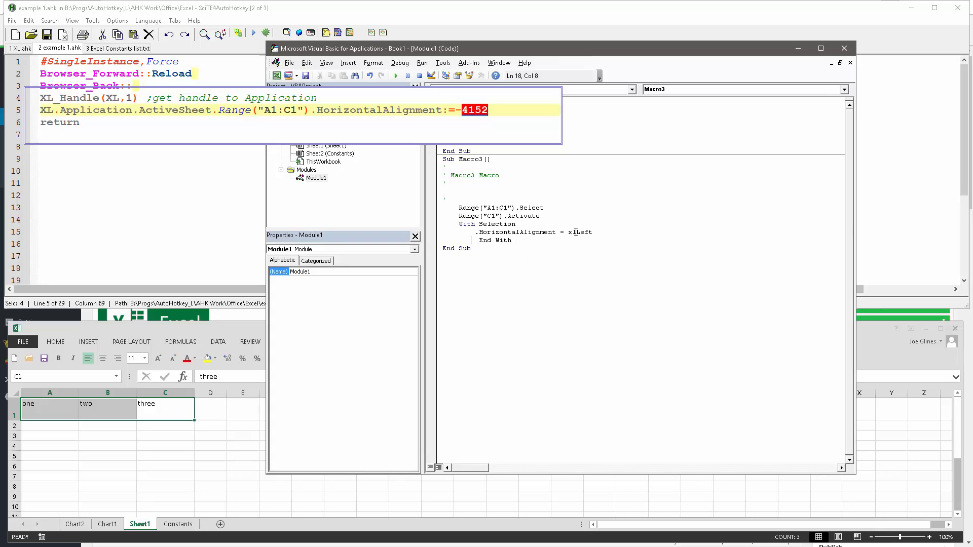
mouse_move(586, 279)
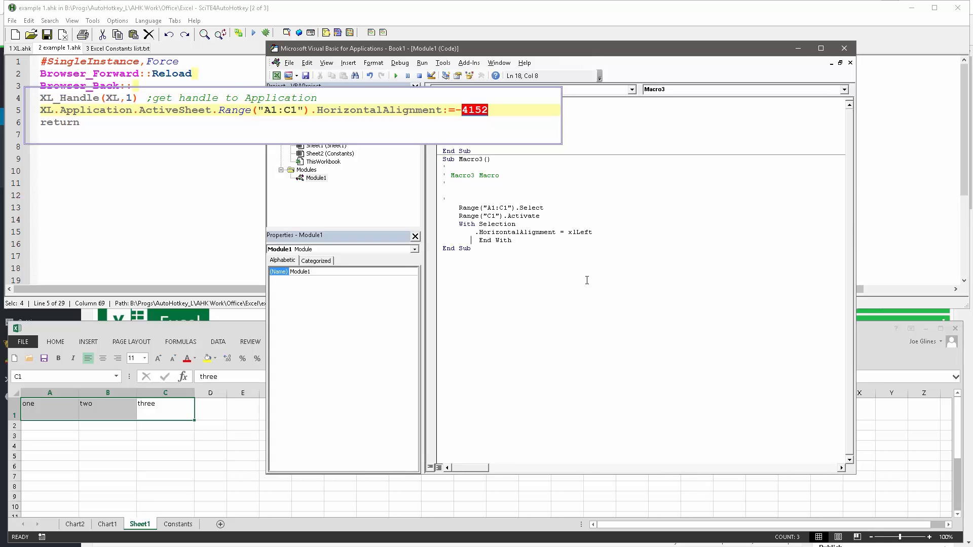
mouse_move(553, 250)
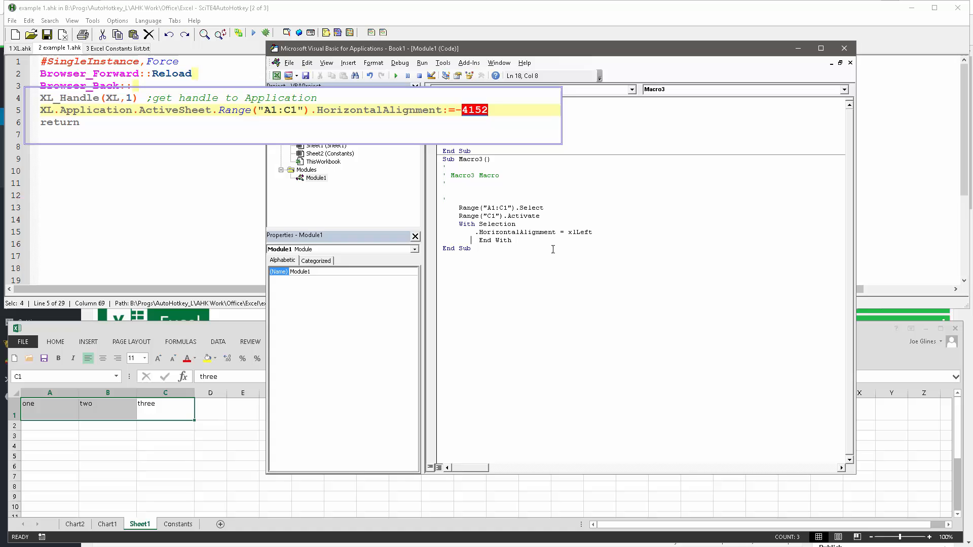
mouse_move(556, 251)
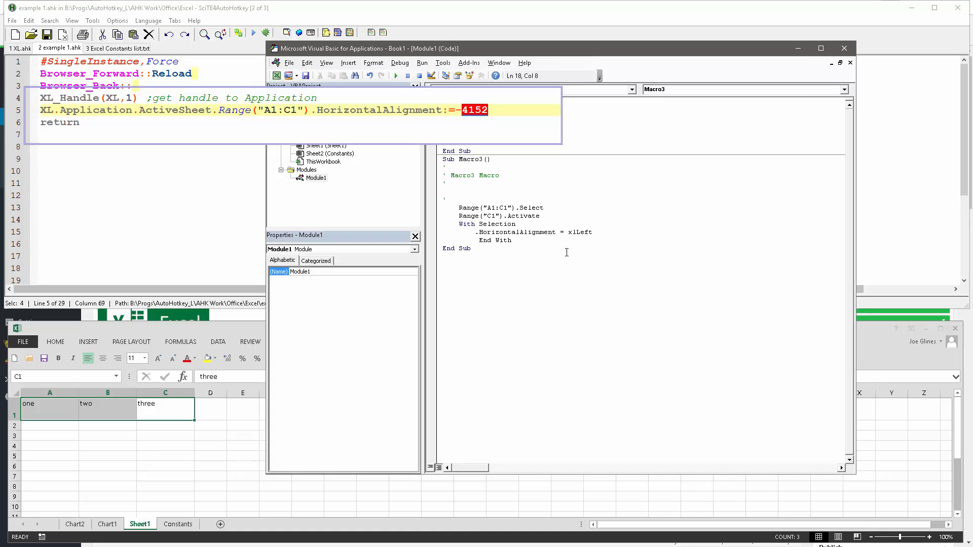
Step: Bring up the code-help options for the xlLeft constant in Macro3
right_click(573, 232)
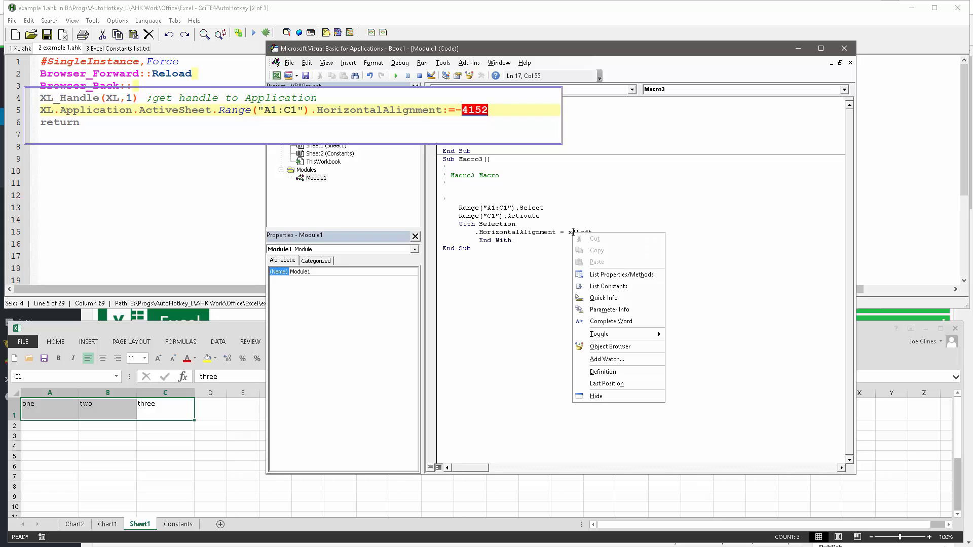
mouse_move(608, 260)
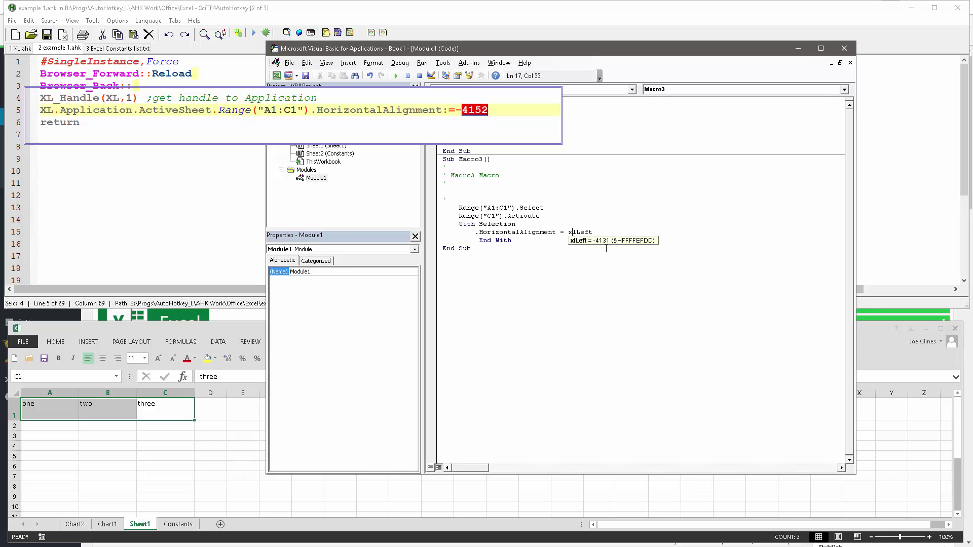
mouse_move(602, 245)
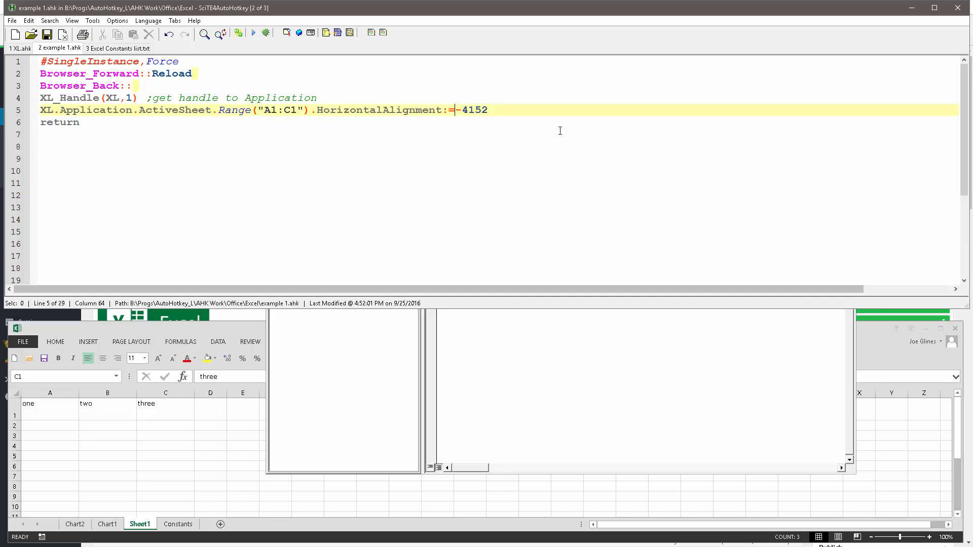
Step: Write -4131 as the A1:C1 alignment value with -4152 commented out, then check row 1 in Excel
type("-")
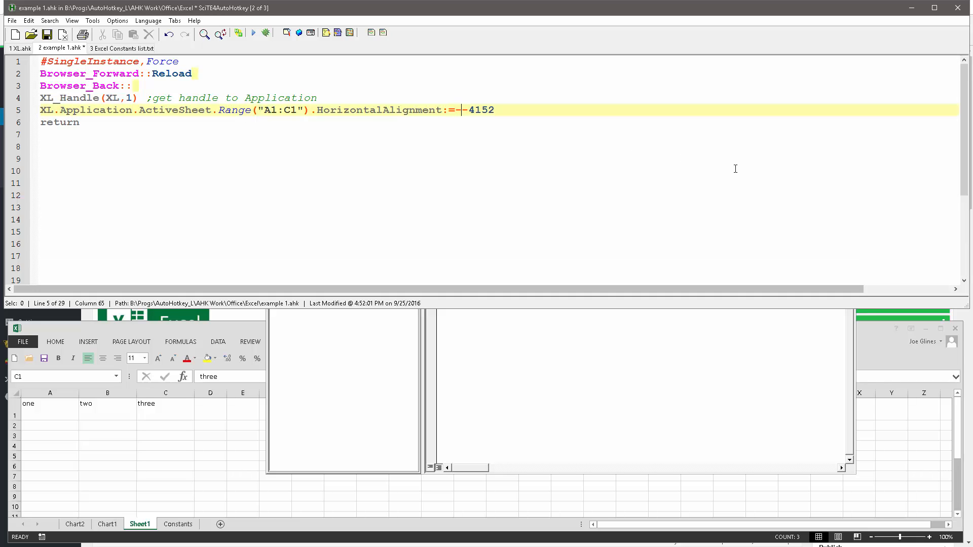
type("41")
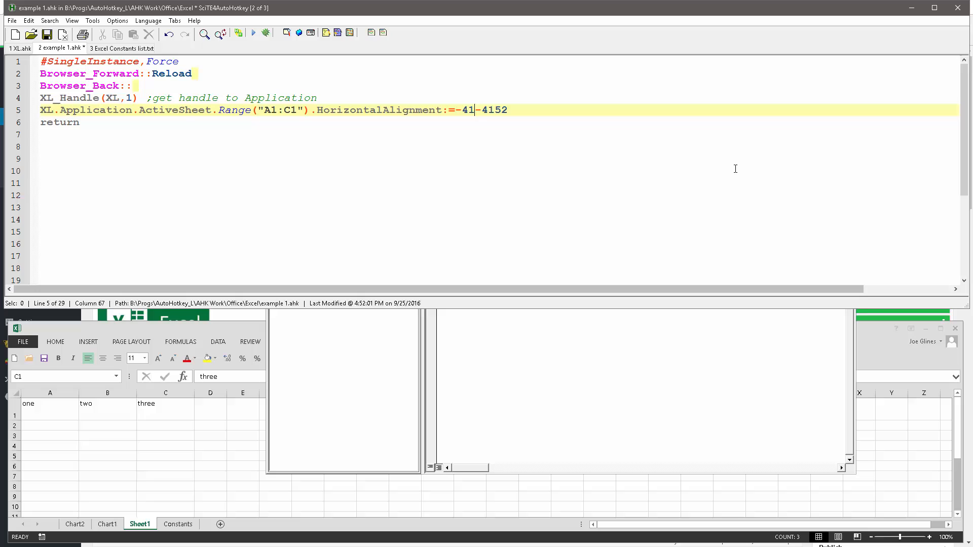
type("31 ;")
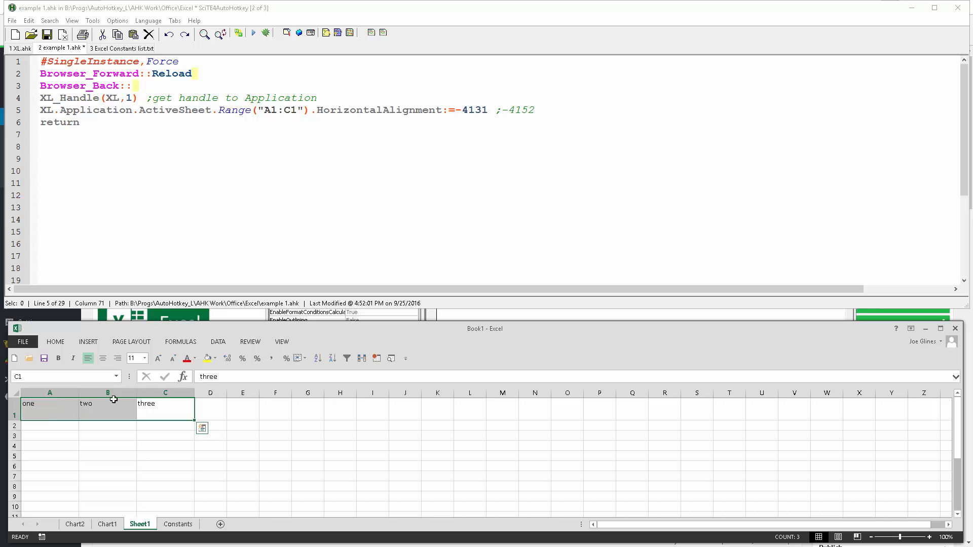
left_click(116, 359)
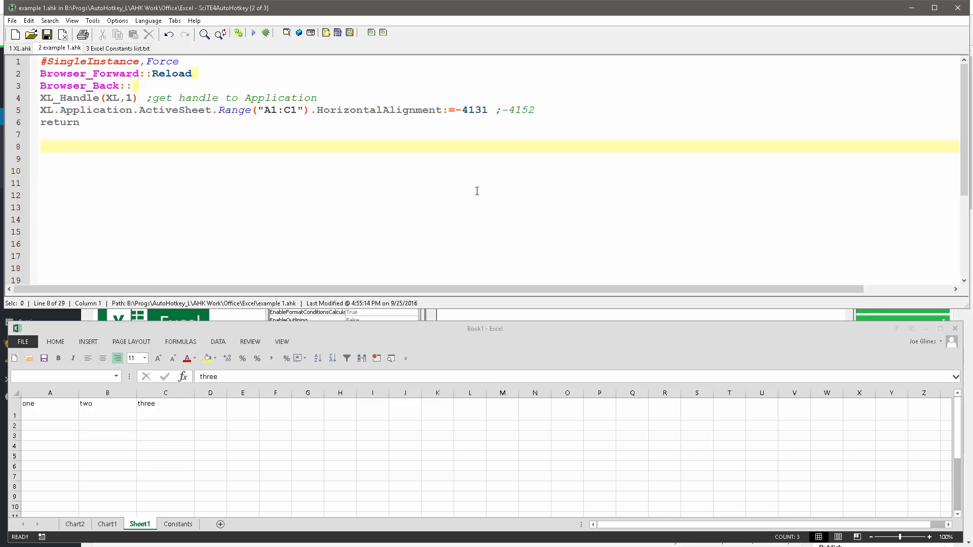
mouse_move(375, 361)
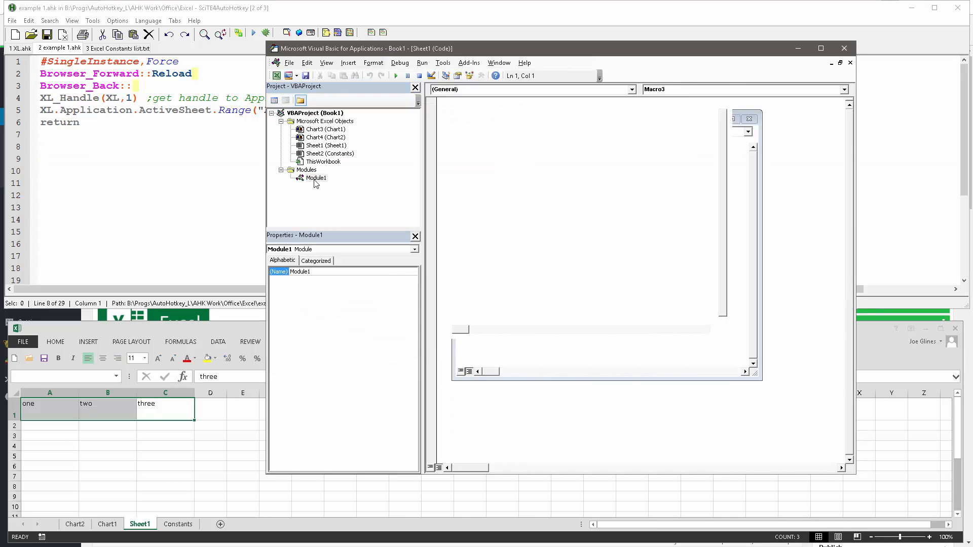
Step: Use Quick Info on Macro3's xlLeft to confirm it equals -4131, then reopen its lookup options
double_click(314, 177)
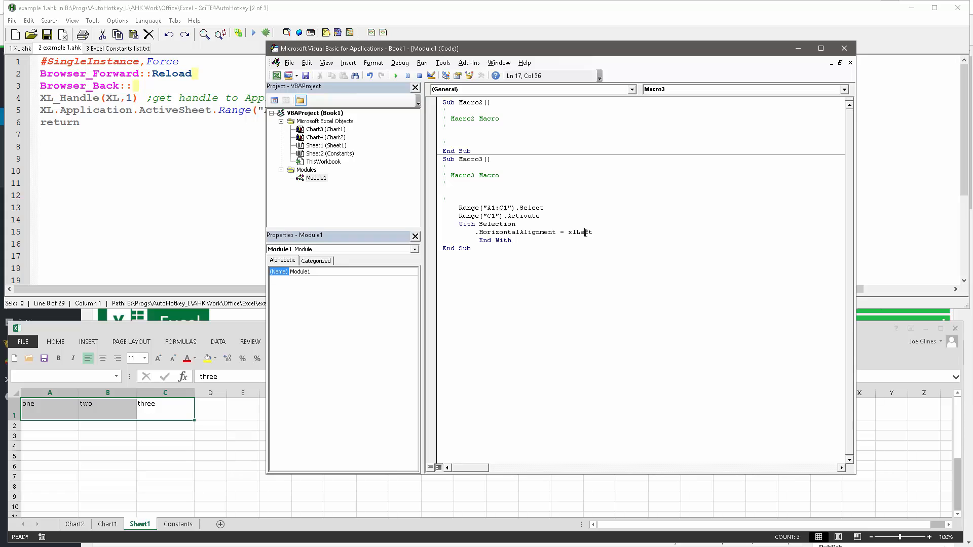
right_click(584, 232)
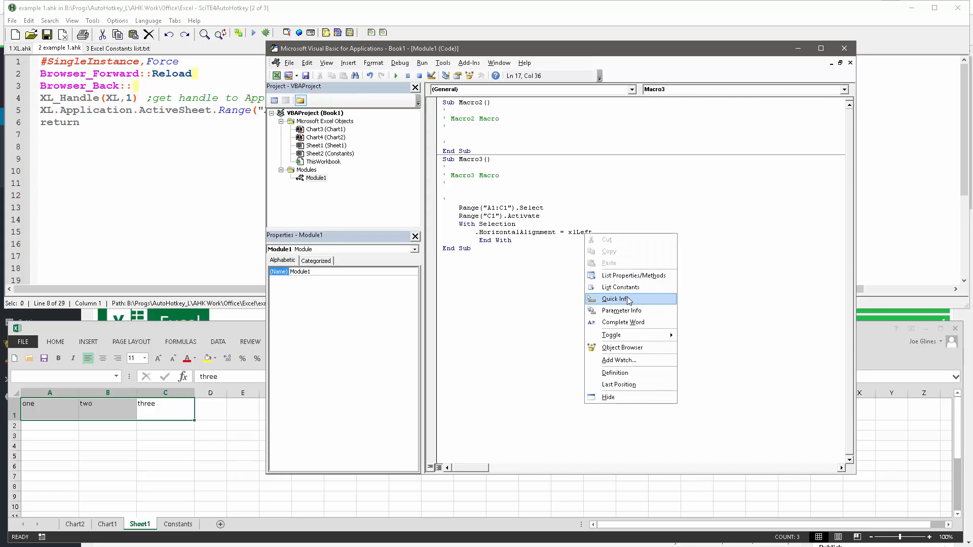
left_click(613, 298)
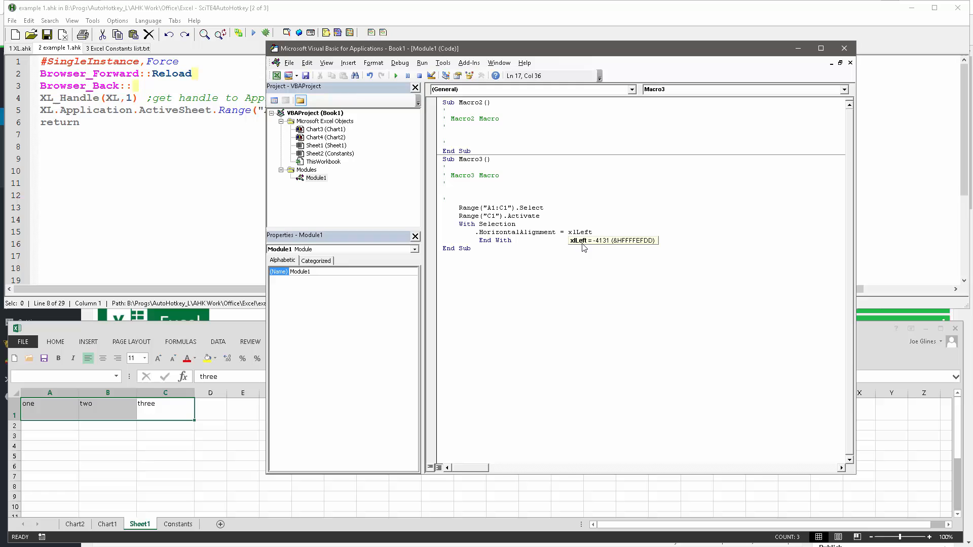
mouse_move(606, 247)
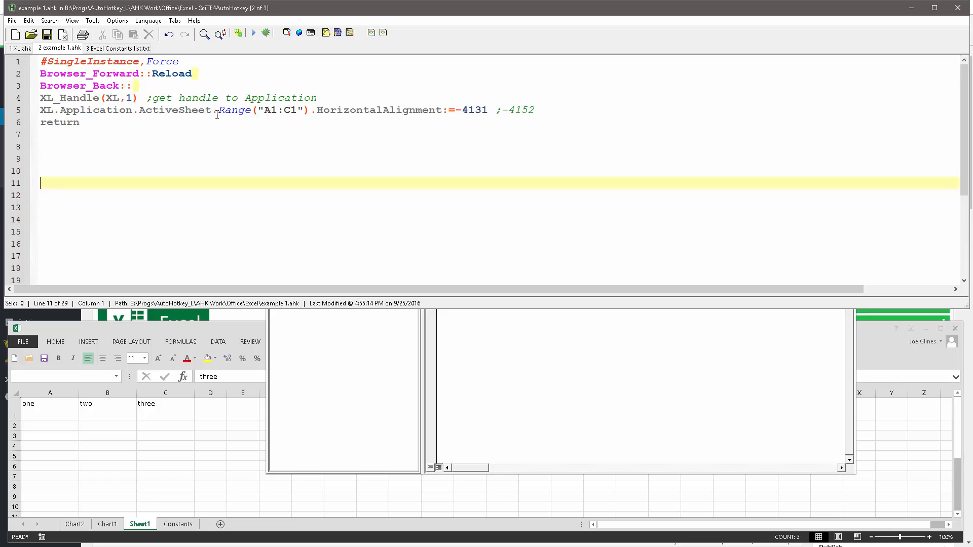
mouse_move(520, 286)
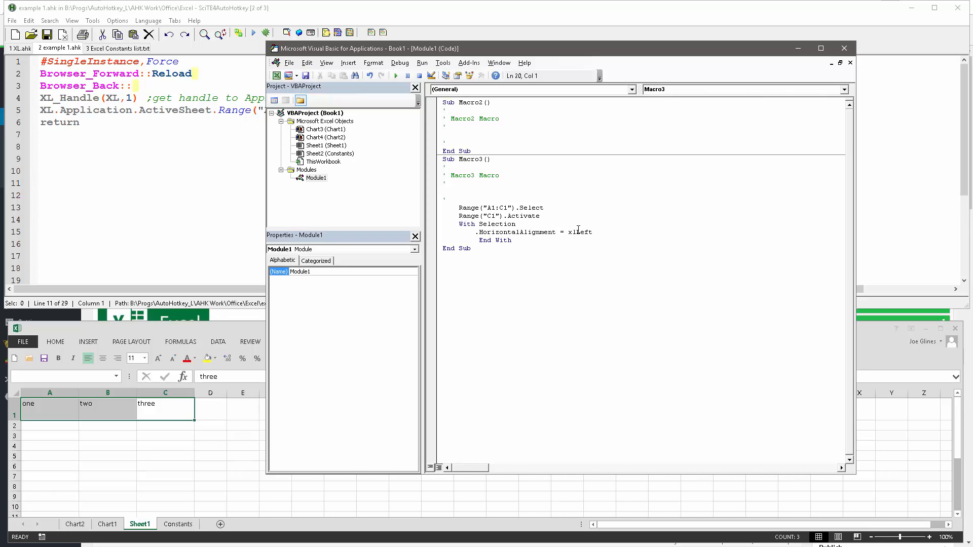
mouse_move(583, 231)
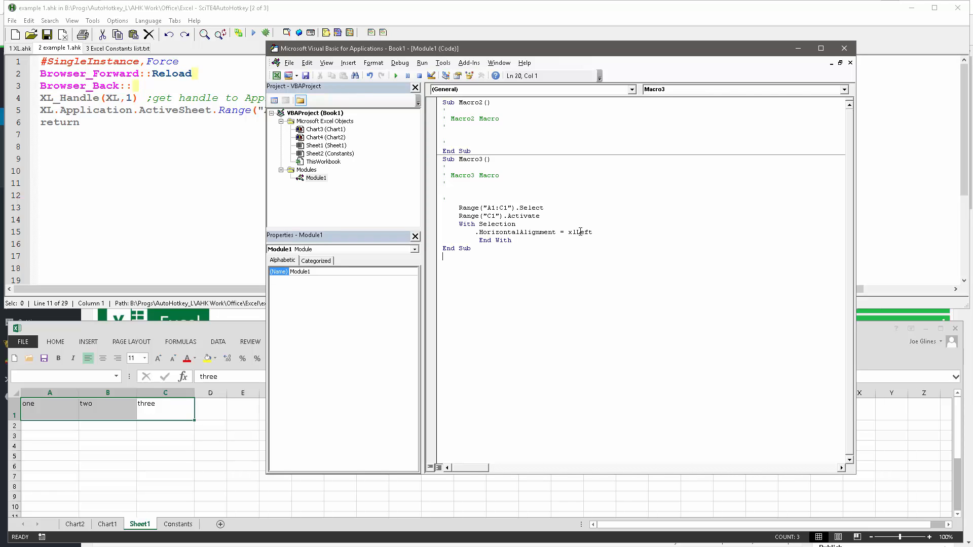
right_click(580, 231)
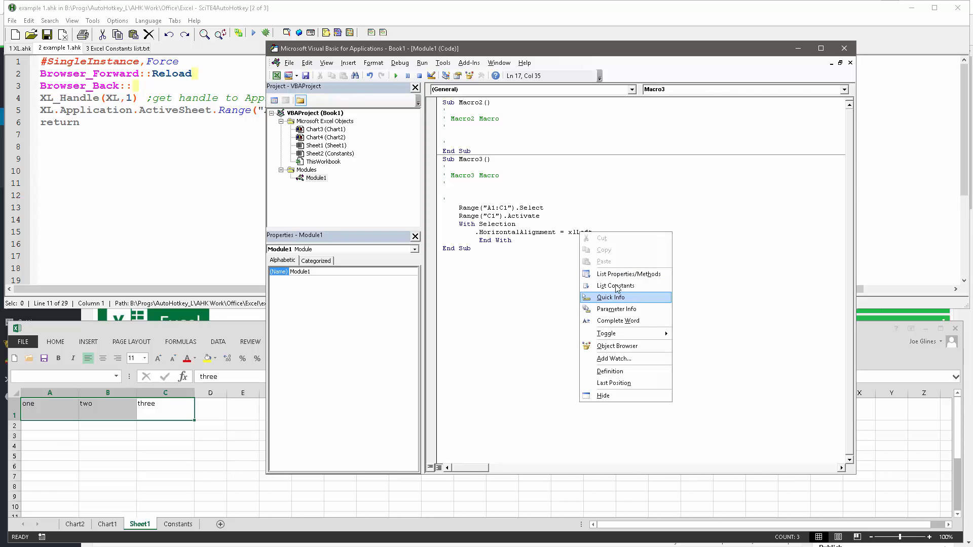
mouse_move(614, 286)
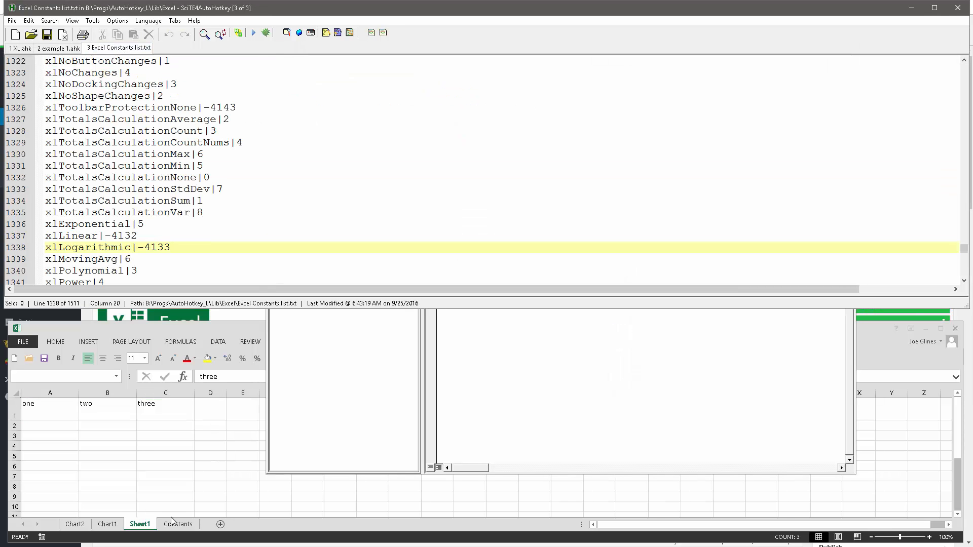
Step: Switch to the Constants sheet, view the reference links in E1 and E2, and scroll the constant names in column A
left_click(178, 524)
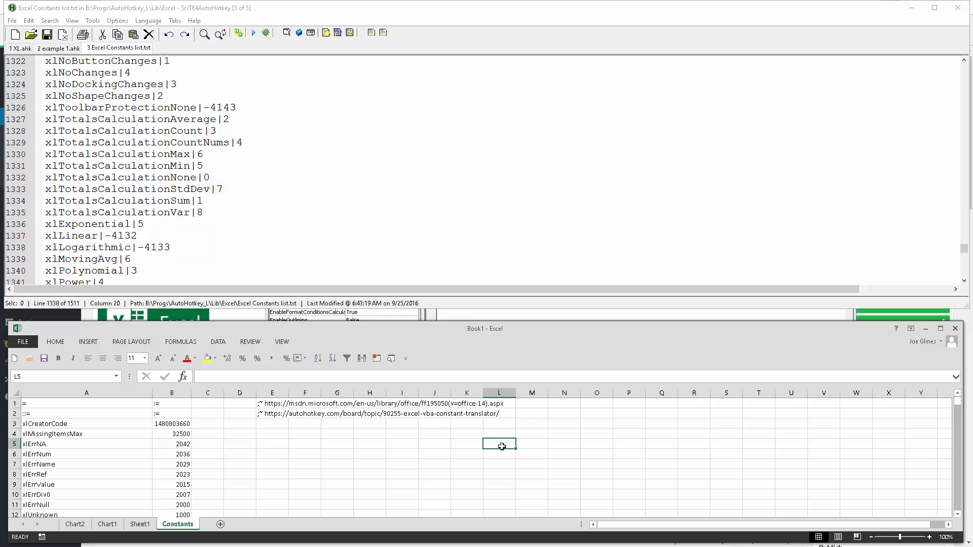
left_click(272, 404)
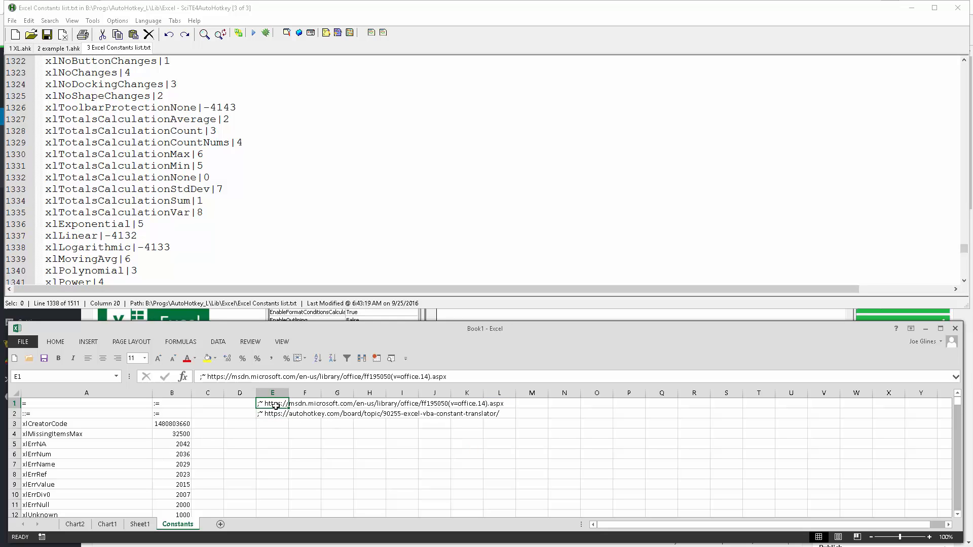
left_click(272, 413)
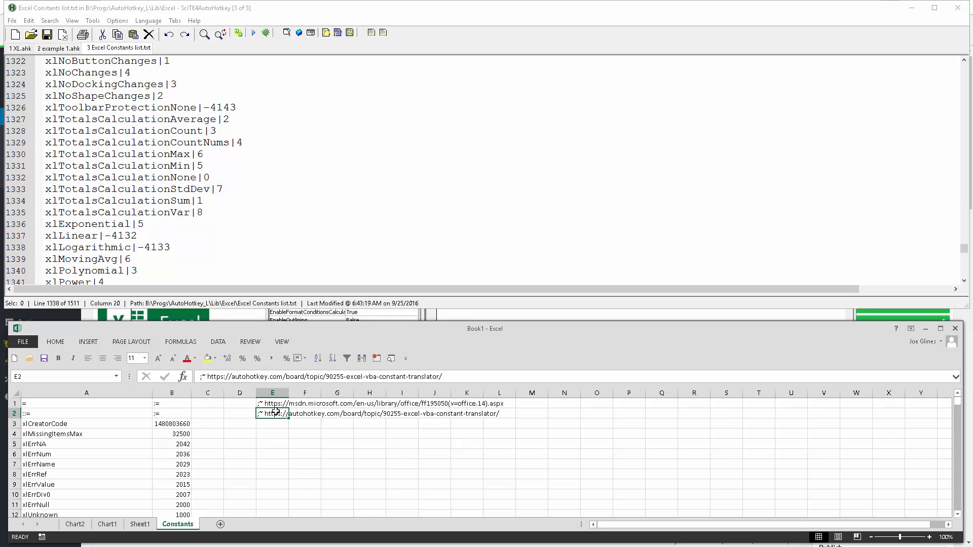
left_click(171, 433)
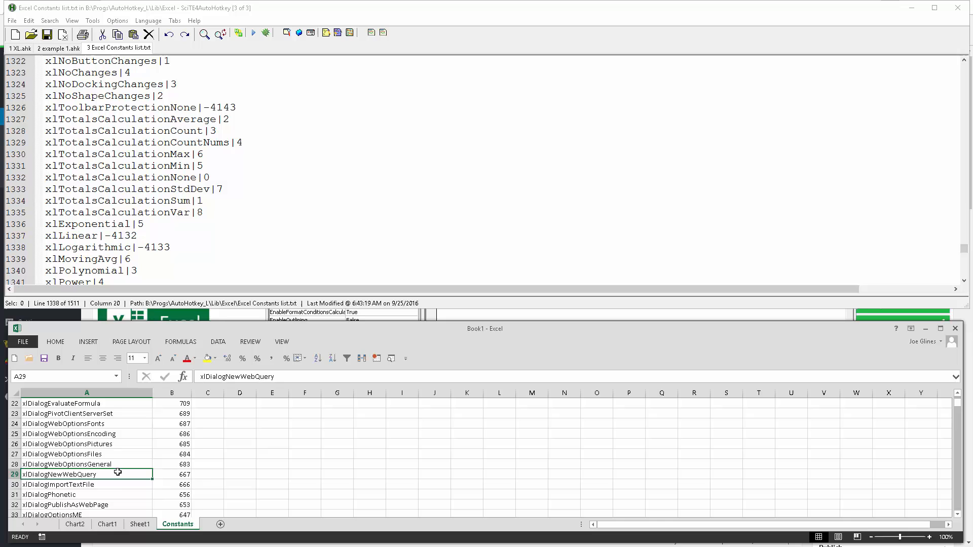
scroll("down", 3)
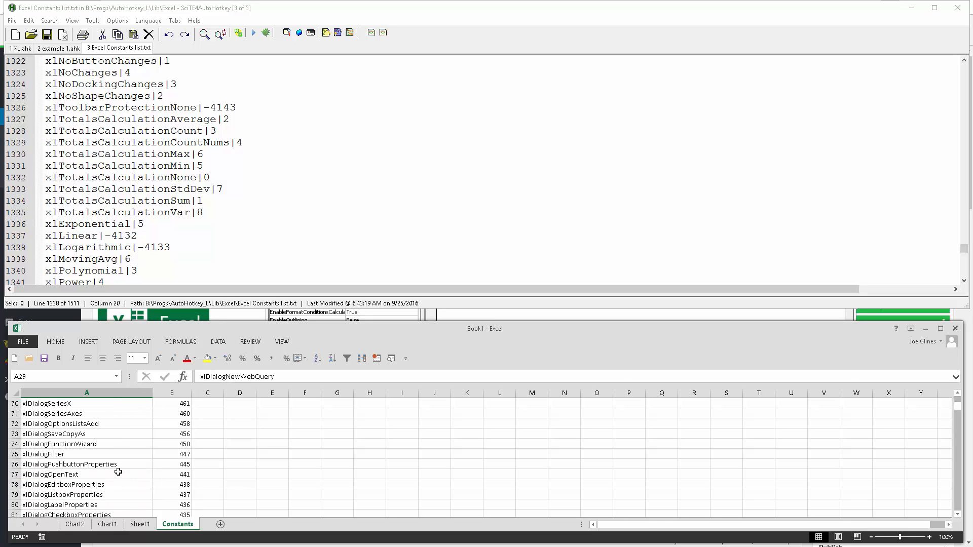
scroll("down", 3)
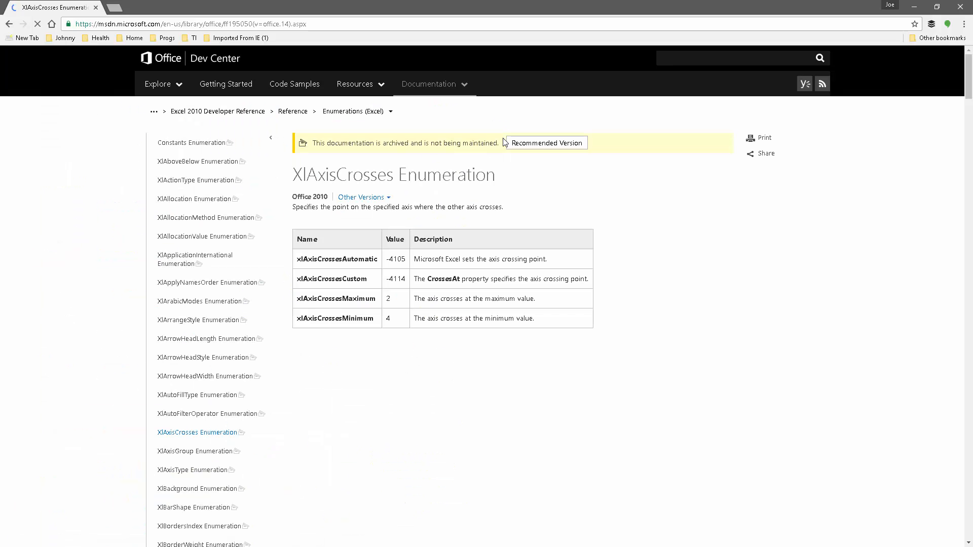
Step: Look up the XlBordersIndex enumeration table in Office Dev Center, then return to example 1.ahk in SciTE
scroll("down", 3)
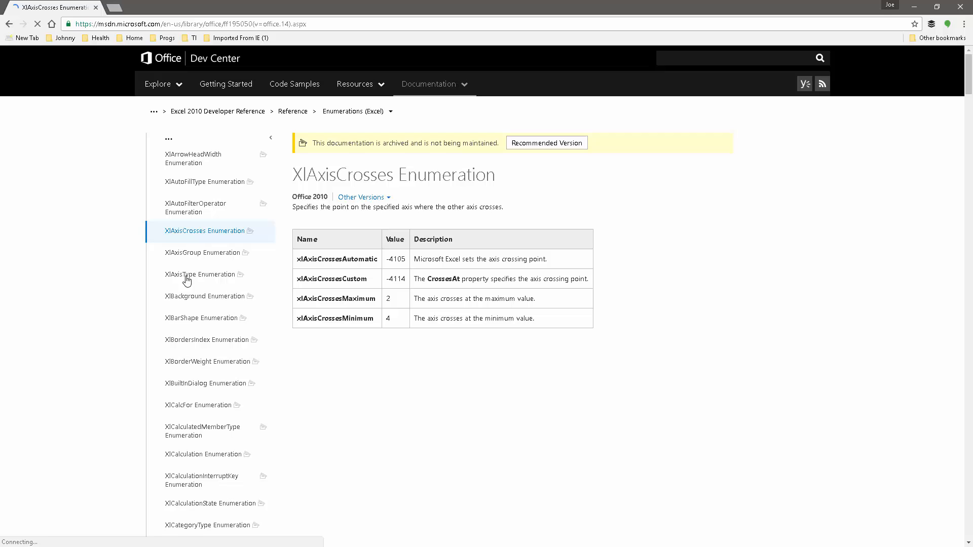
mouse_move(201, 344)
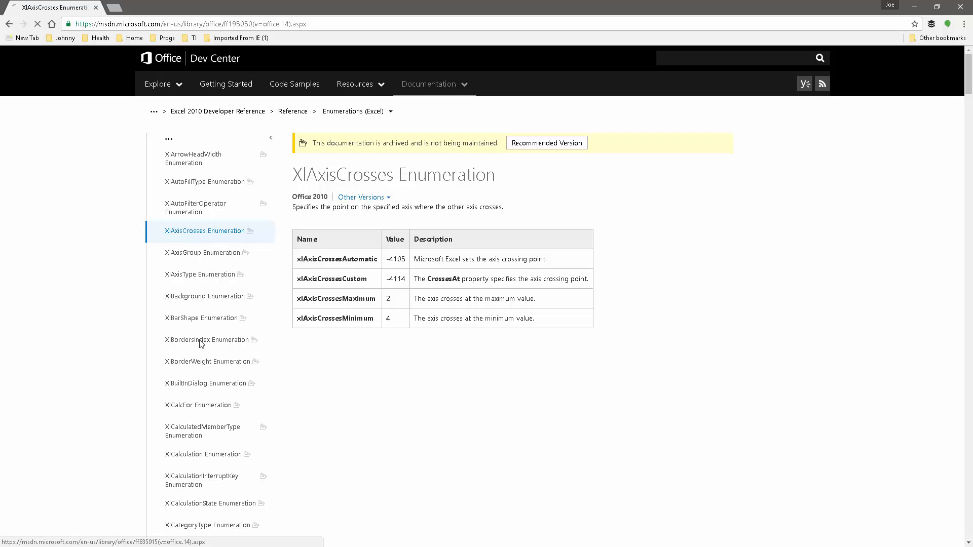
left_click(195, 340)
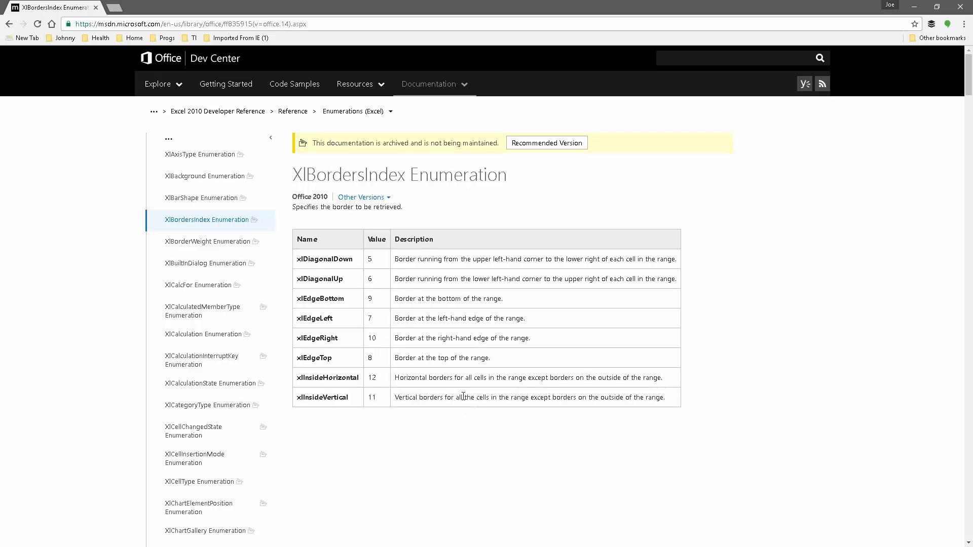
mouse_move(224, 205)
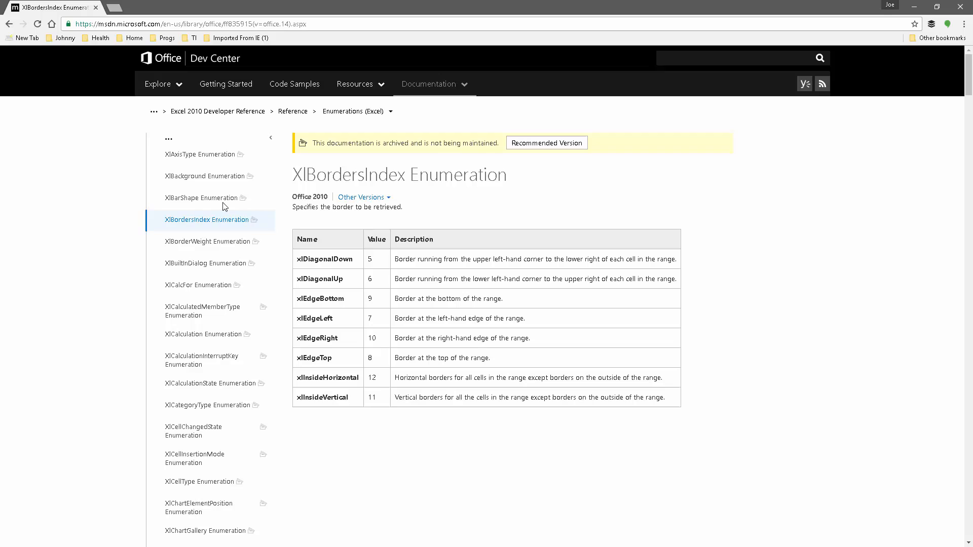
mouse_move(404, 326)
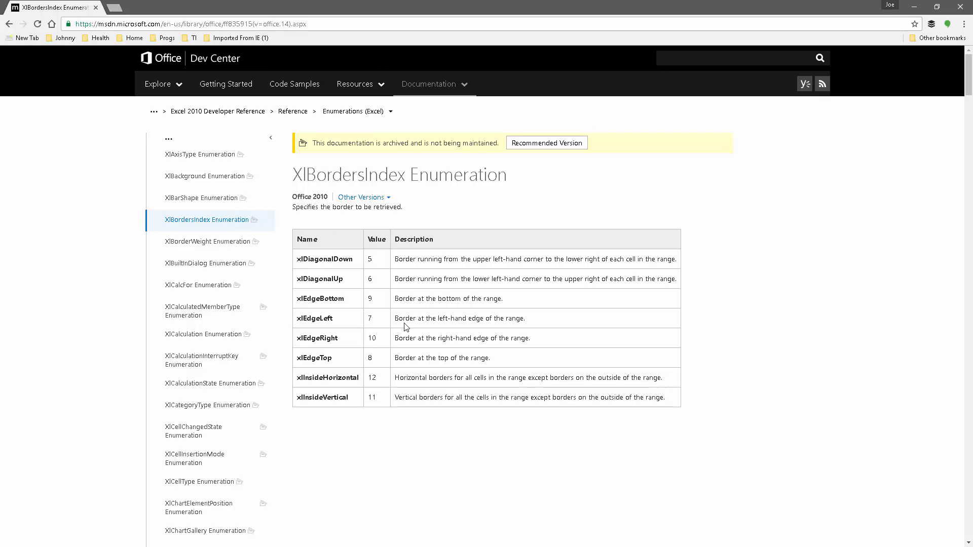
mouse_move(537, 306)
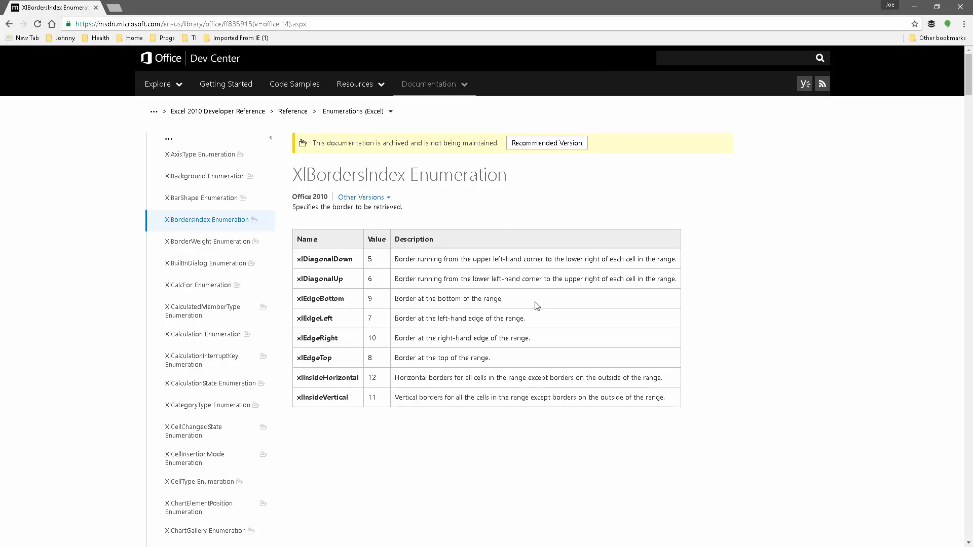
mouse_move(476, 298)
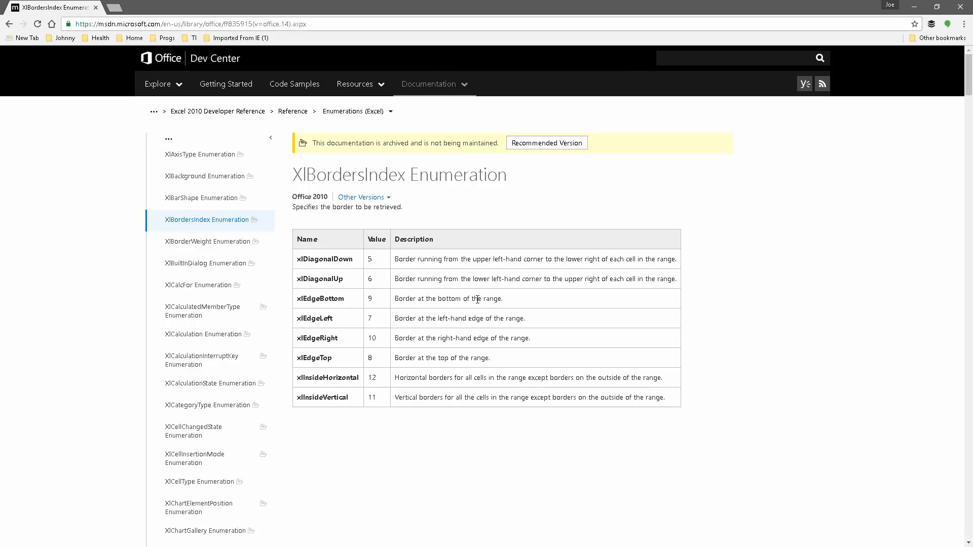
mouse_move(371, 257)
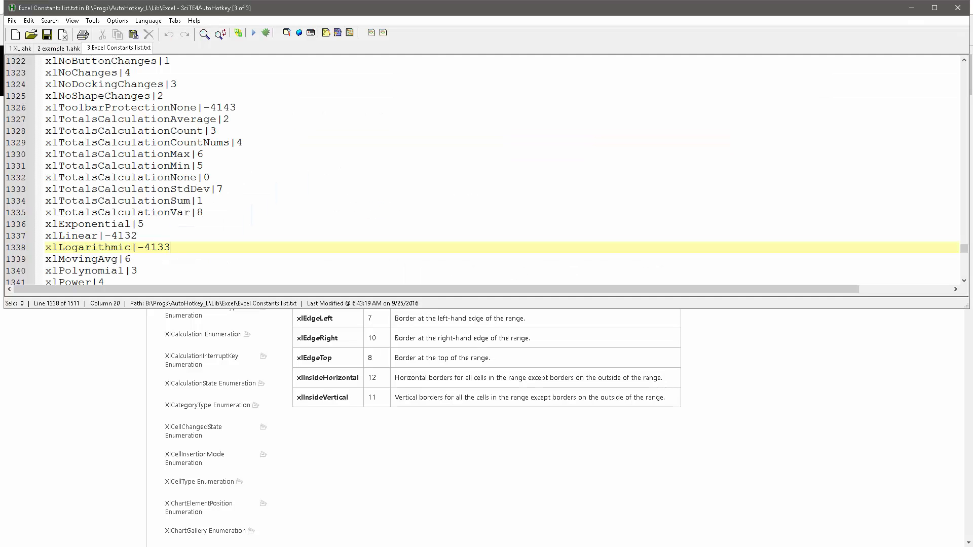
left_click(51, 47)
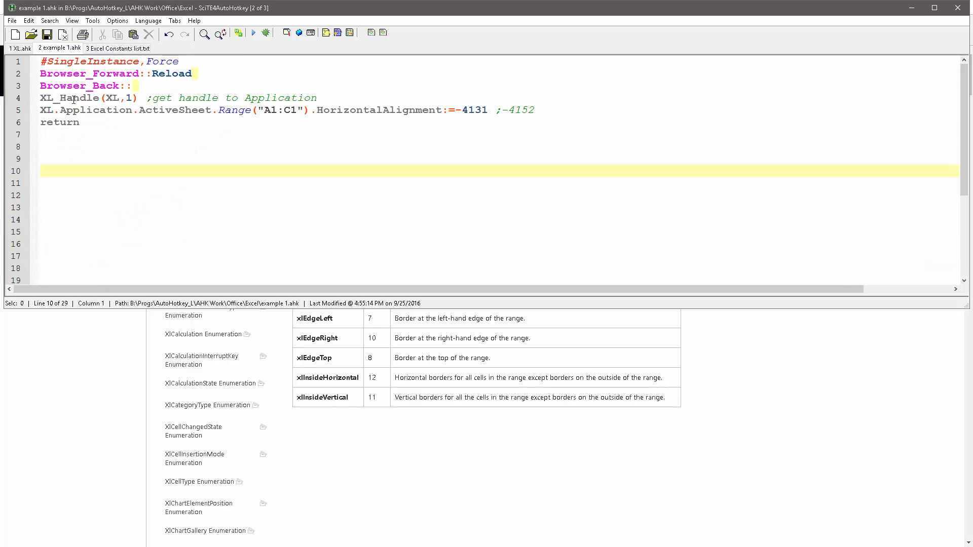